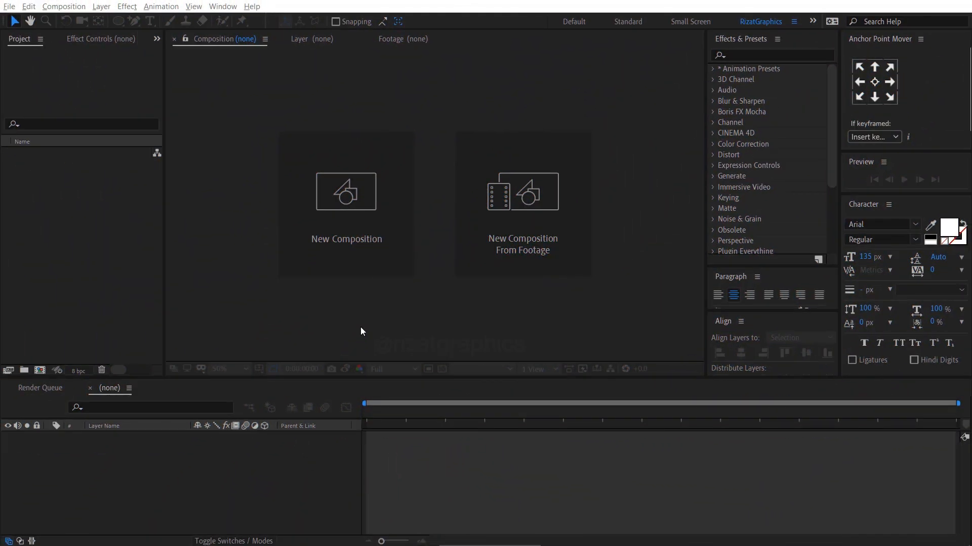
Create the 'Infinity Animation' composition at 1920×1080, 30 fps with a black background.
click(346, 192)
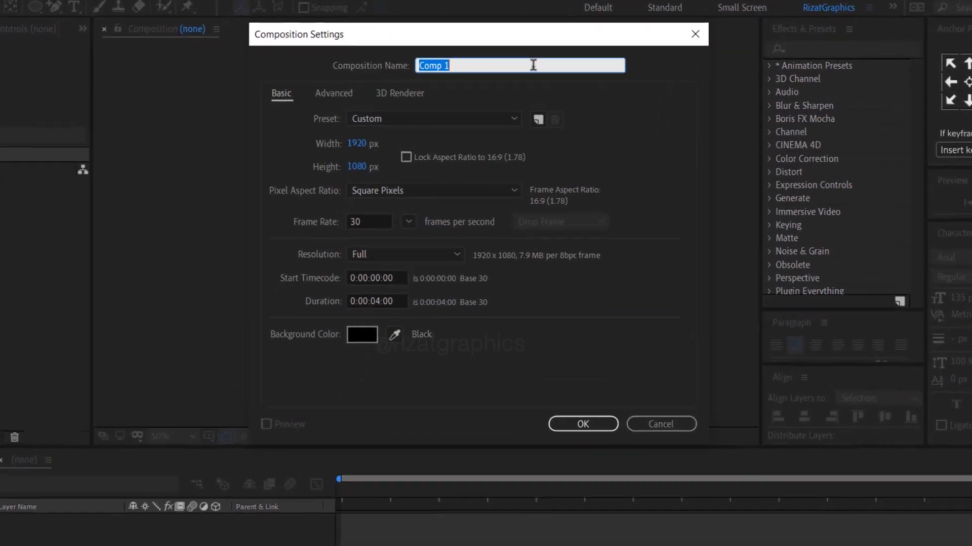
text(Infi)
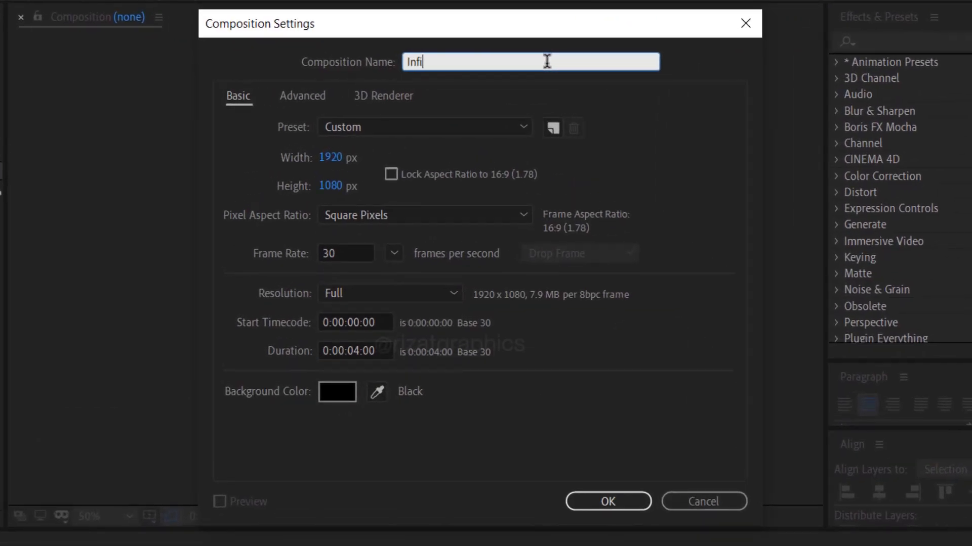
text(nity Animation)
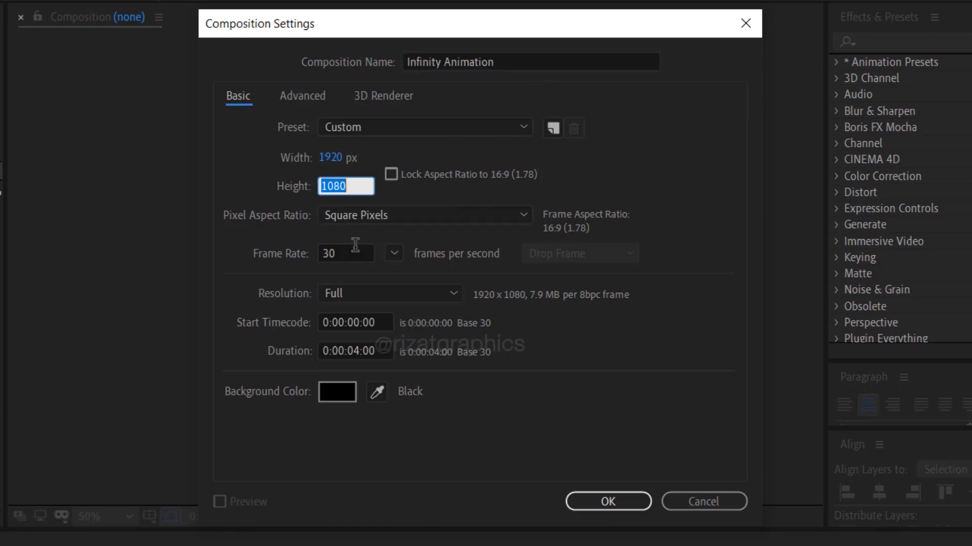
click(355, 351)
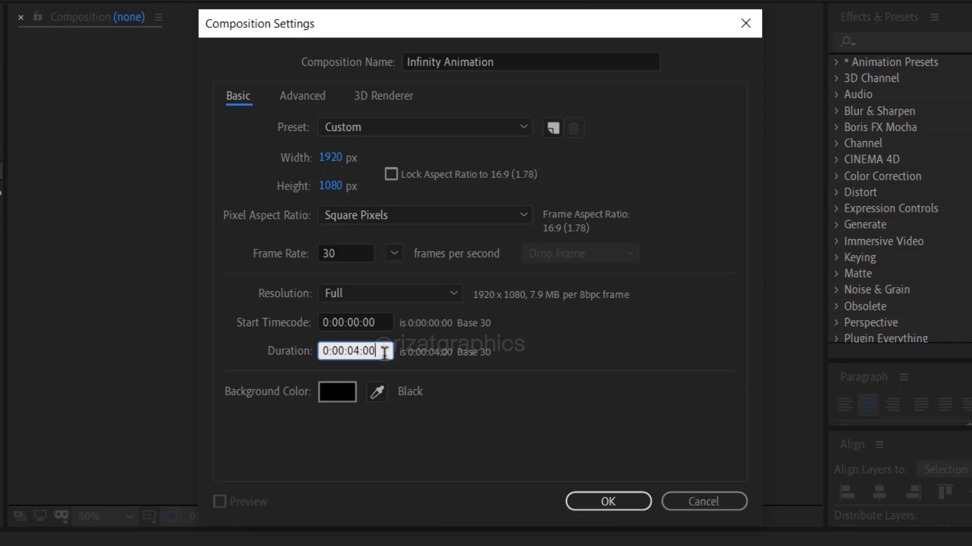
click(607, 501)
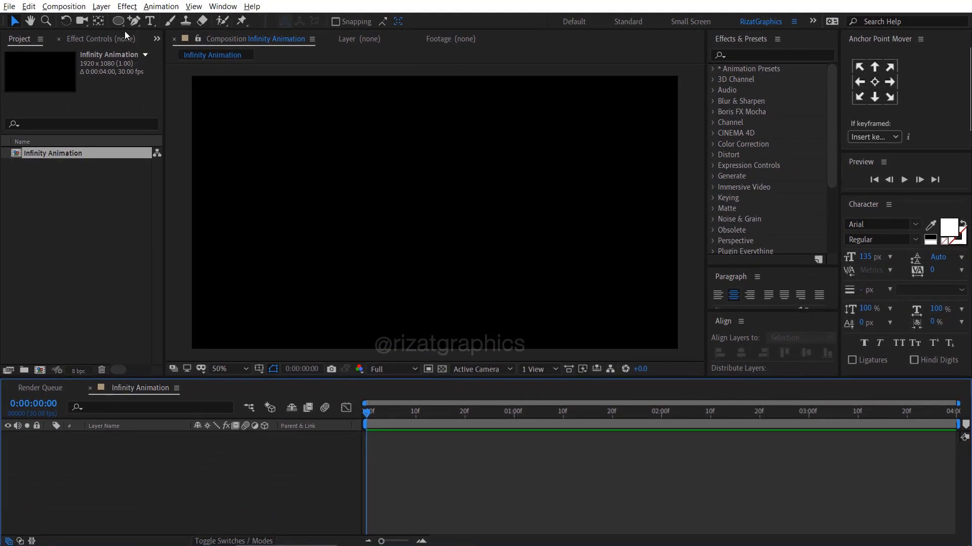
Draw a centered circle with the Ellipse tool, no fill and a 5 px white stroke.
click(116, 20)
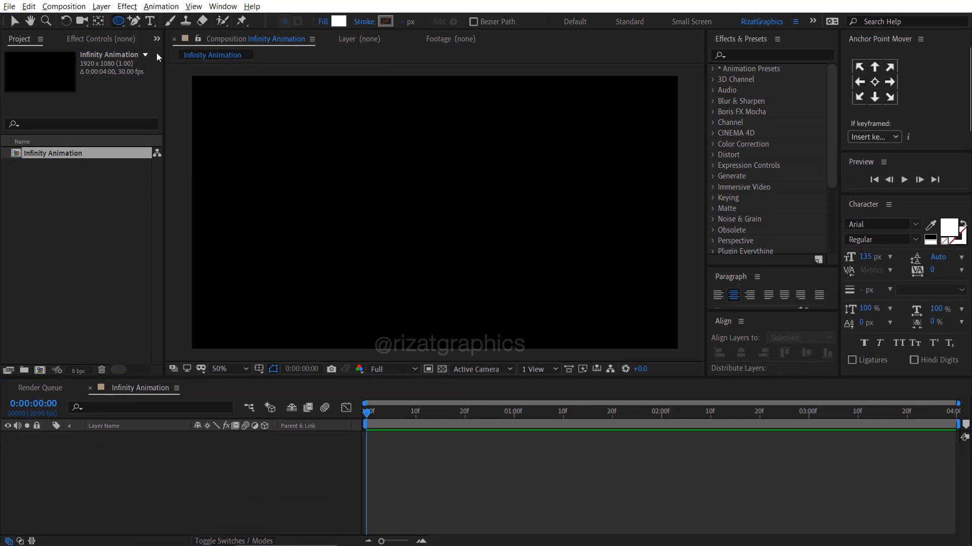
click(338, 21)
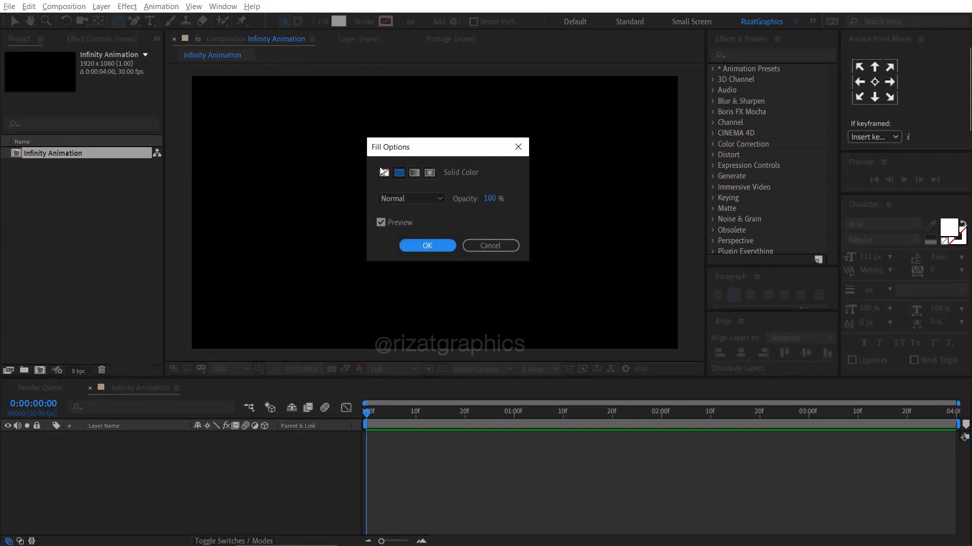
click(384, 172)
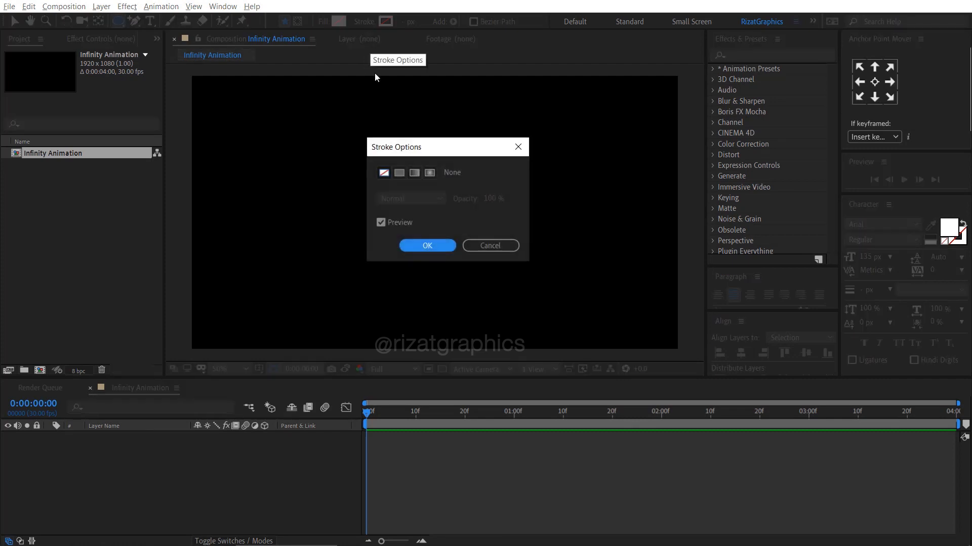
click(426, 245)
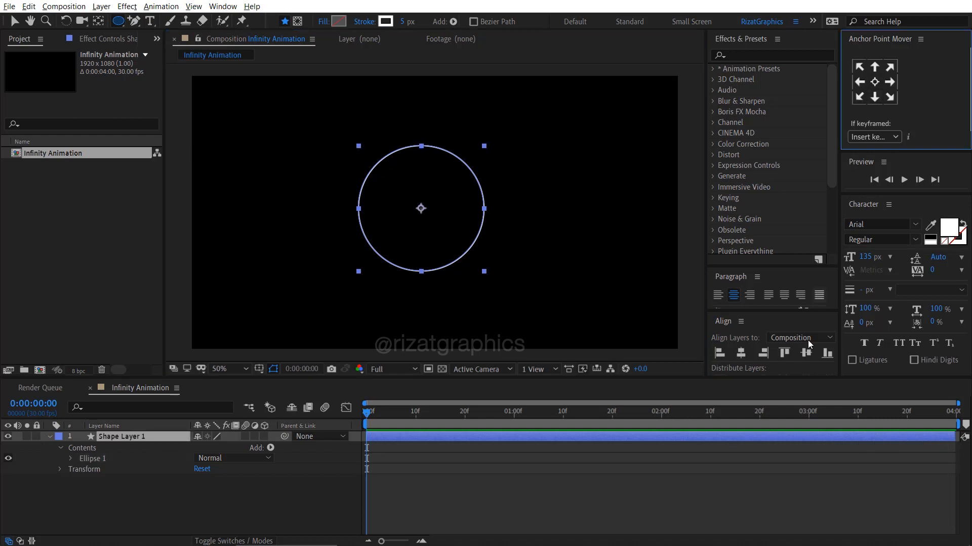
click(740, 353)
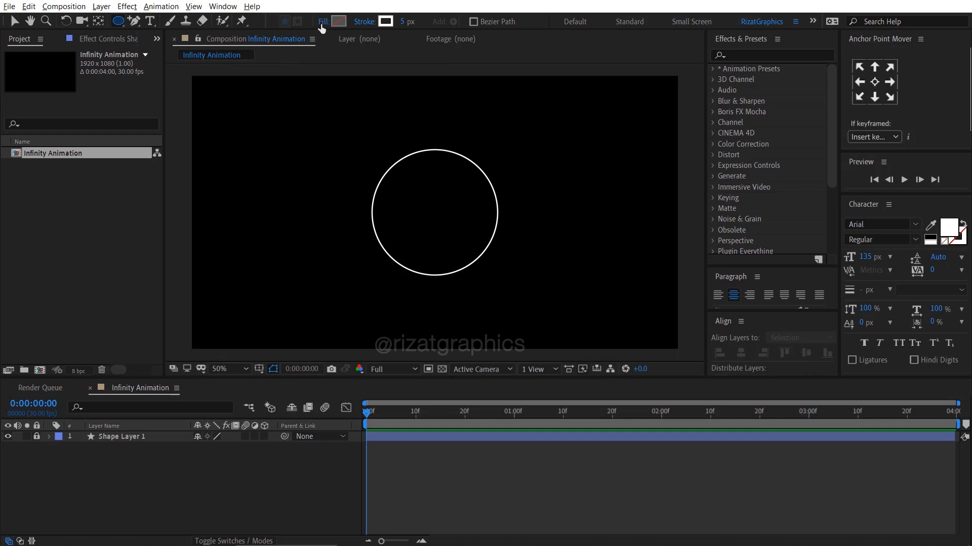
Switch new shapes to a solid blue fill with no stroke for a small dot on the ring.
click(322, 21)
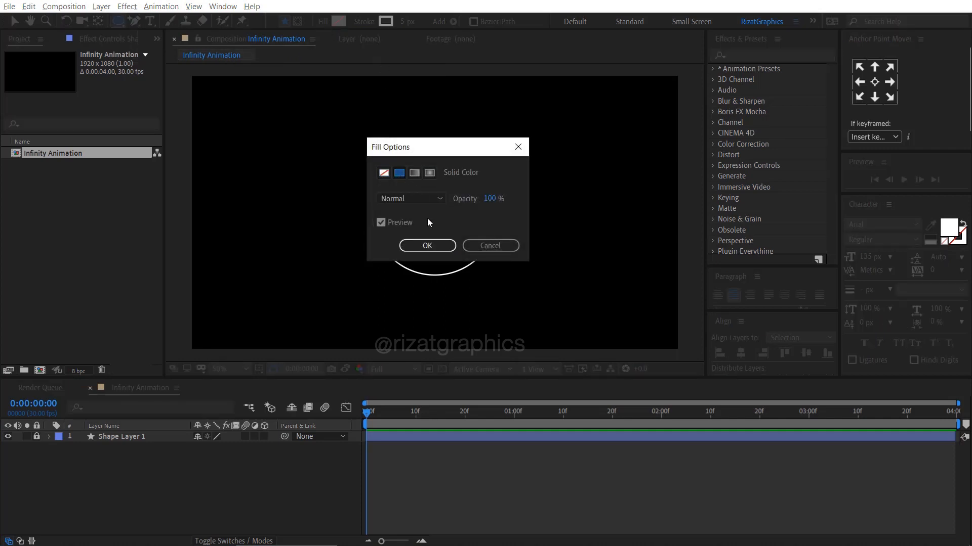
click(426, 245)
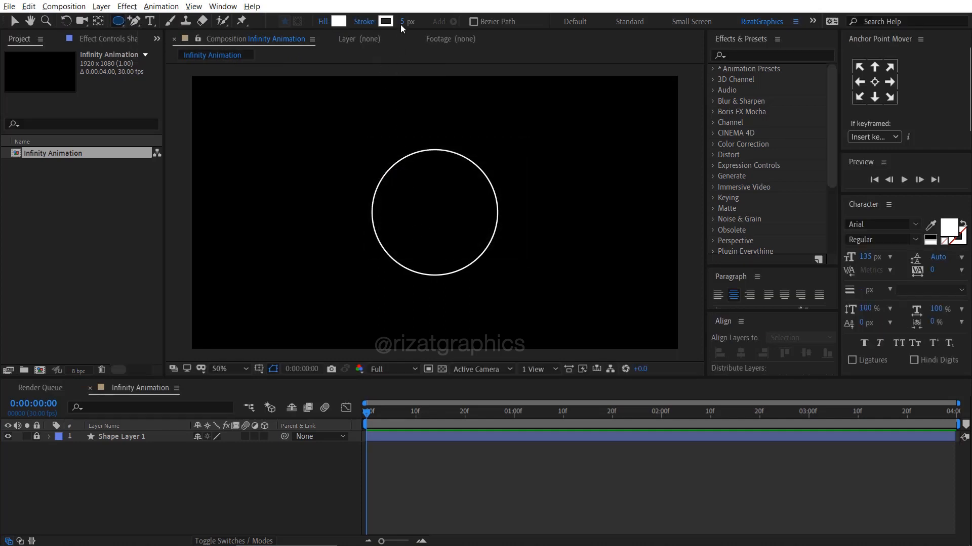
click(384, 21)
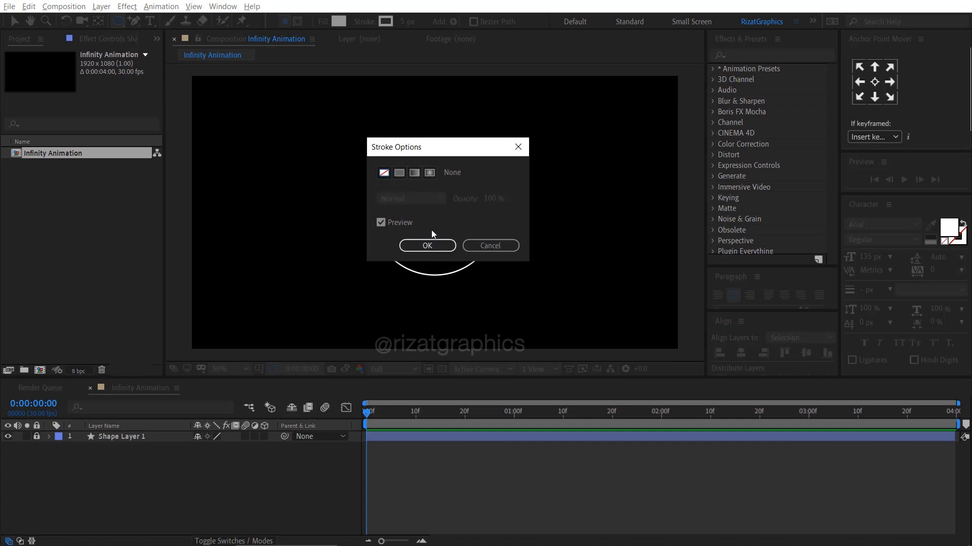
click(426, 246)
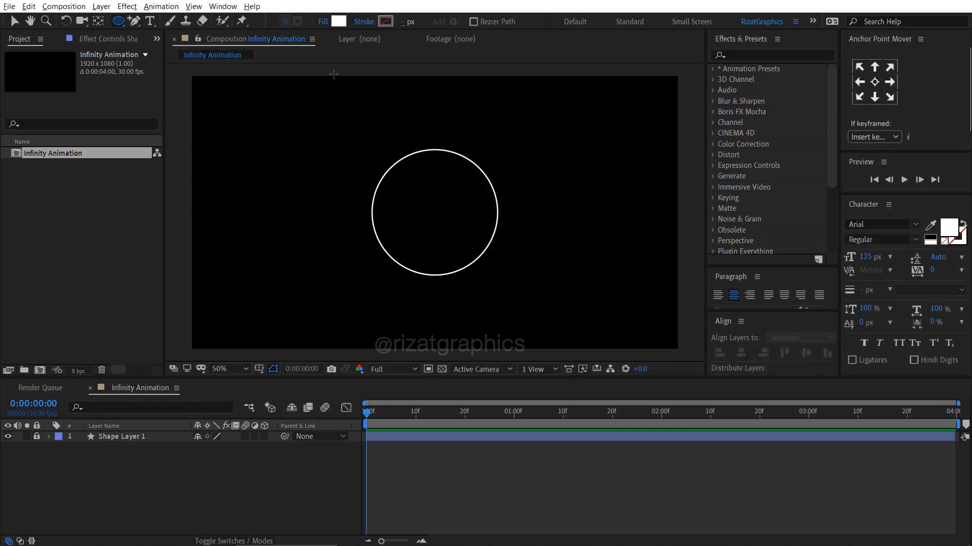
click(337, 21)
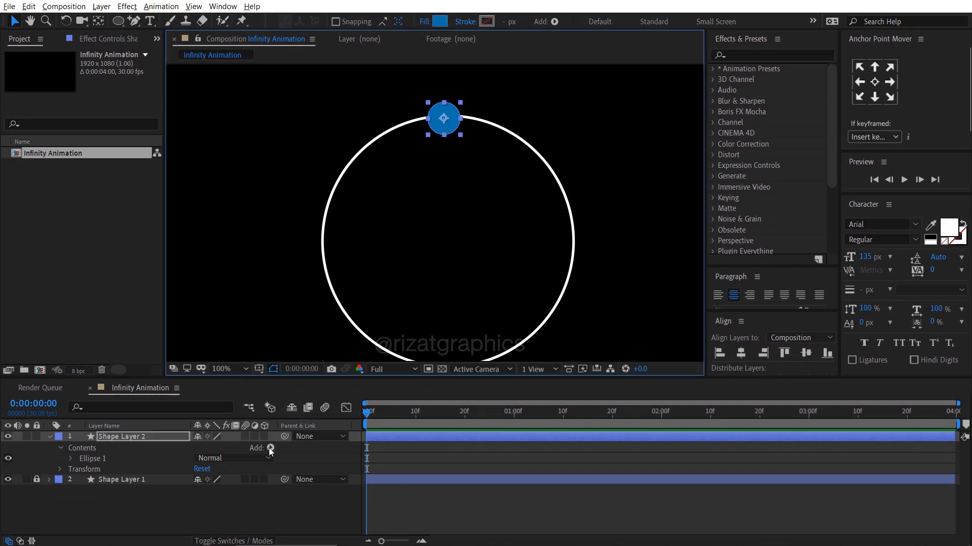
Add Repeater 1 to Shape Layer 2 and tune its copies, position and rotation around the circle.
click(269, 449)
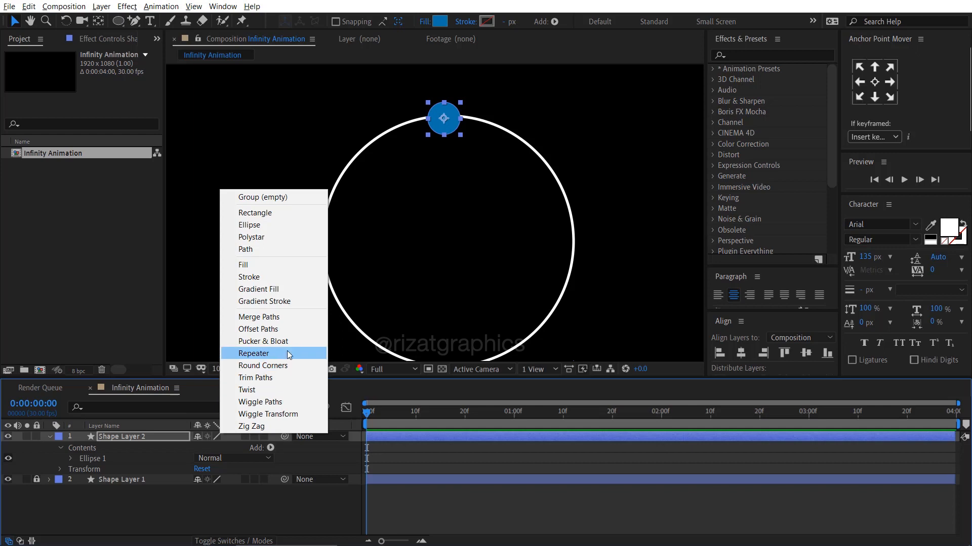
click(254, 353)
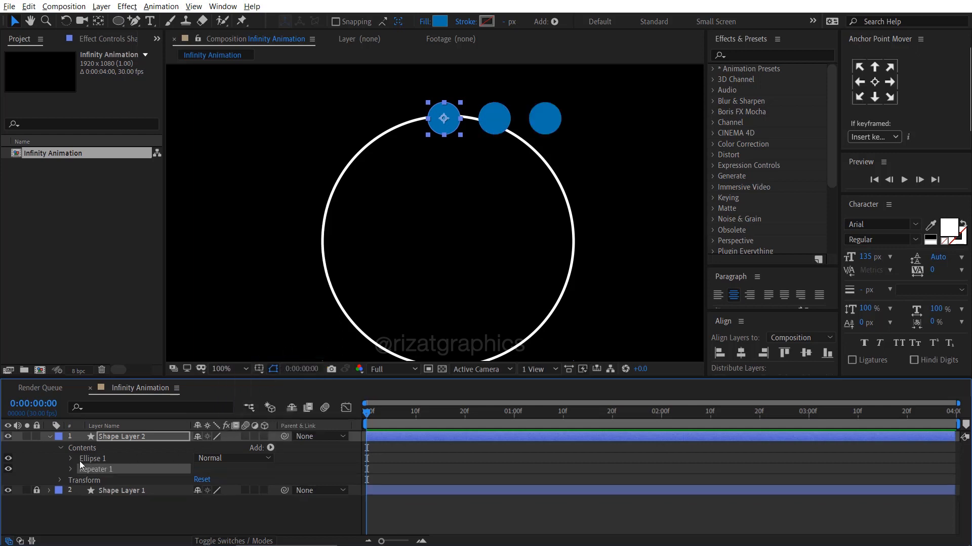
click(71, 469)
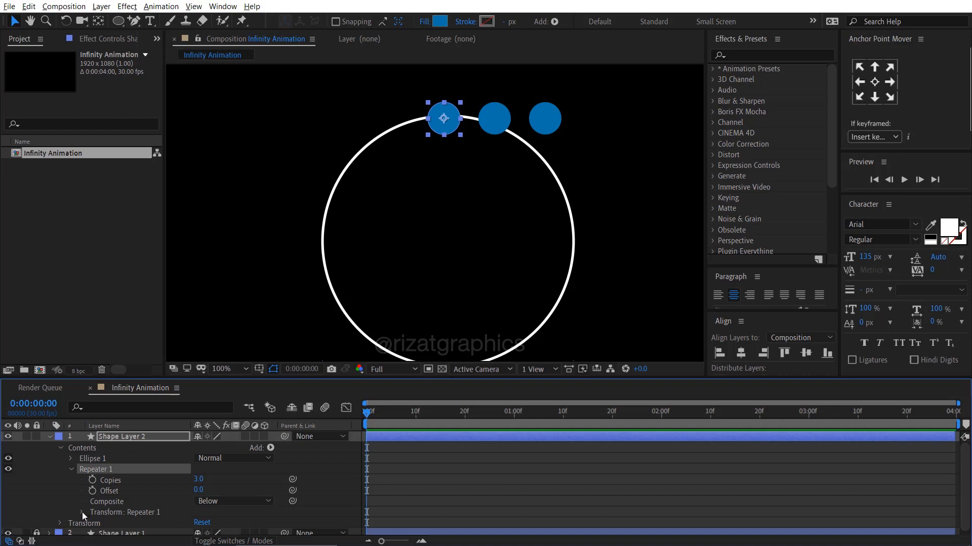
click(76, 513)
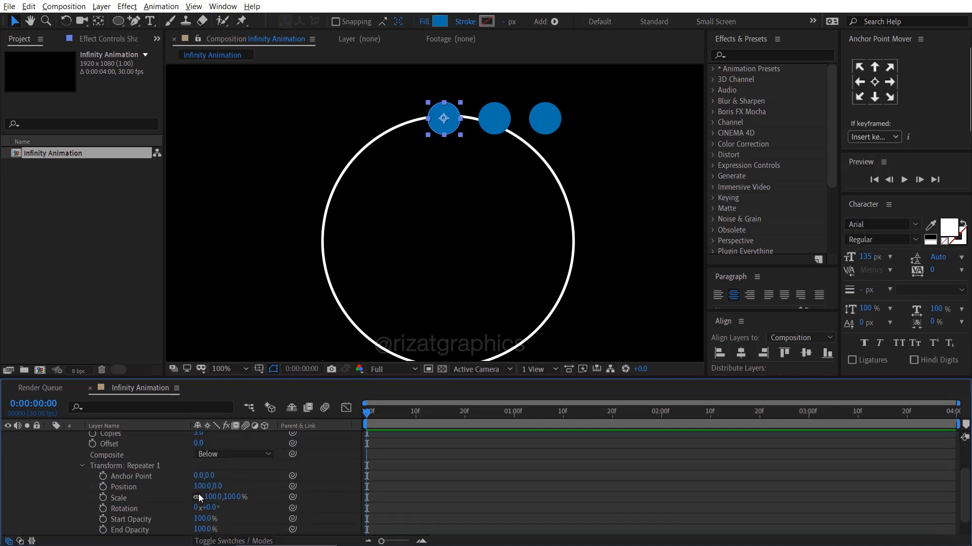
double_click(204, 486)
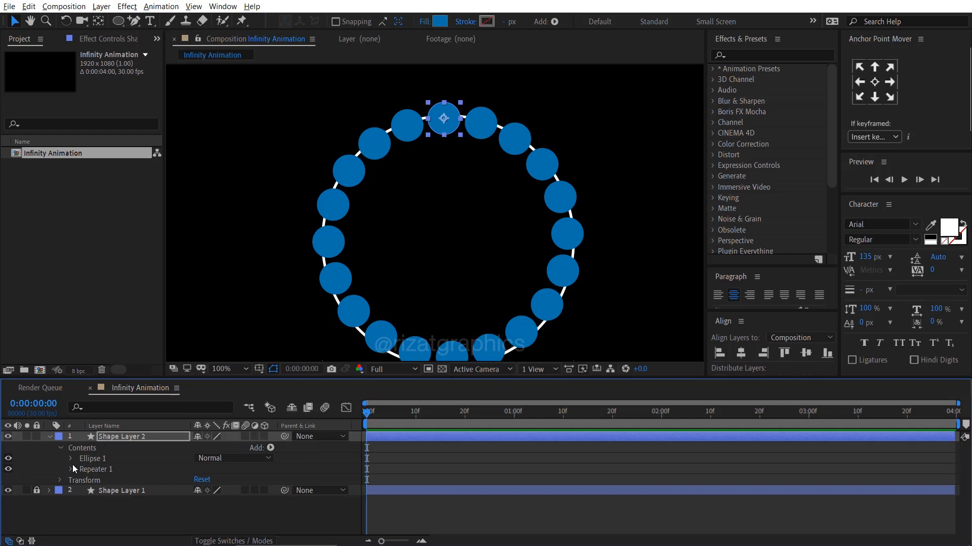
click(71, 459)
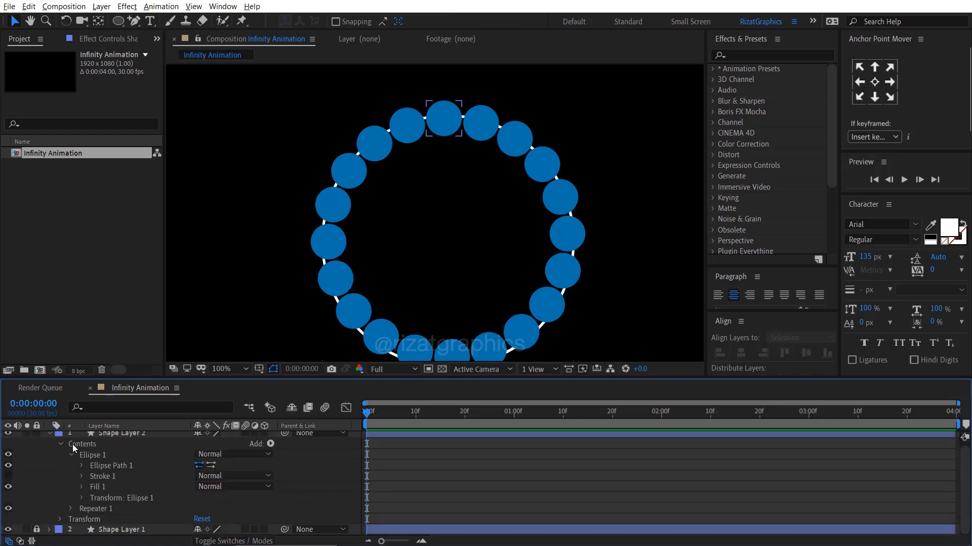
click(81, 454)
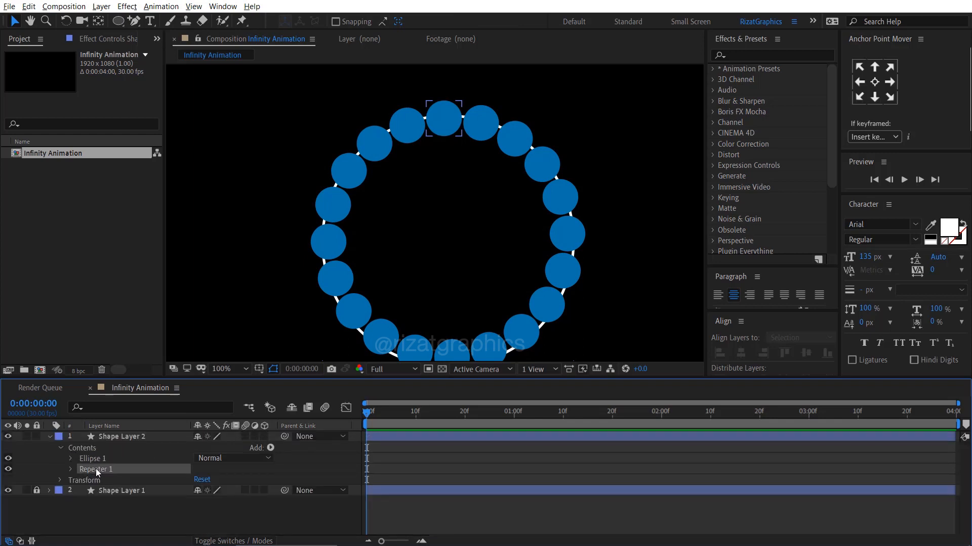
Add Repeater 2 and set its position and rotation so the dot rings overlap into a figure-eight.
click(271, 448)
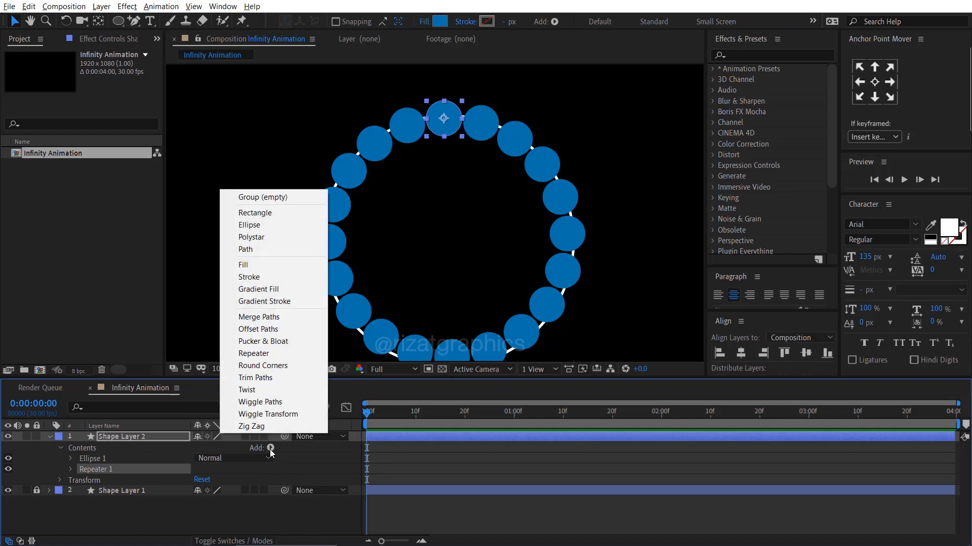
click(254, 353)
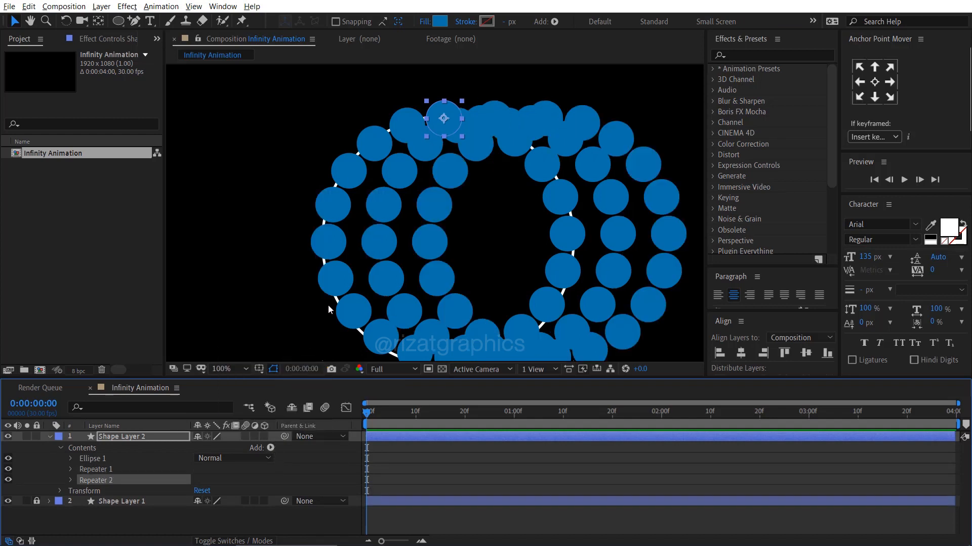
click(221, 369)
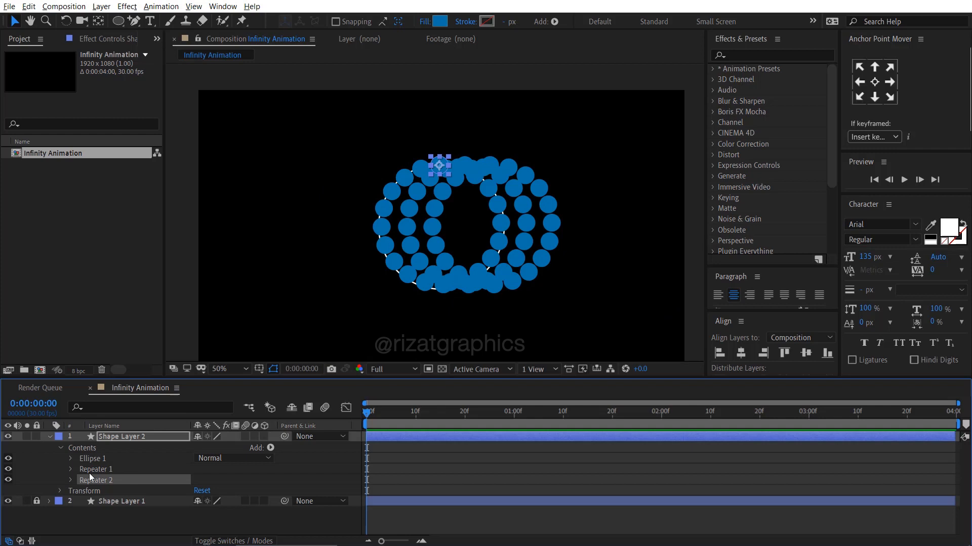
click(71, 480)
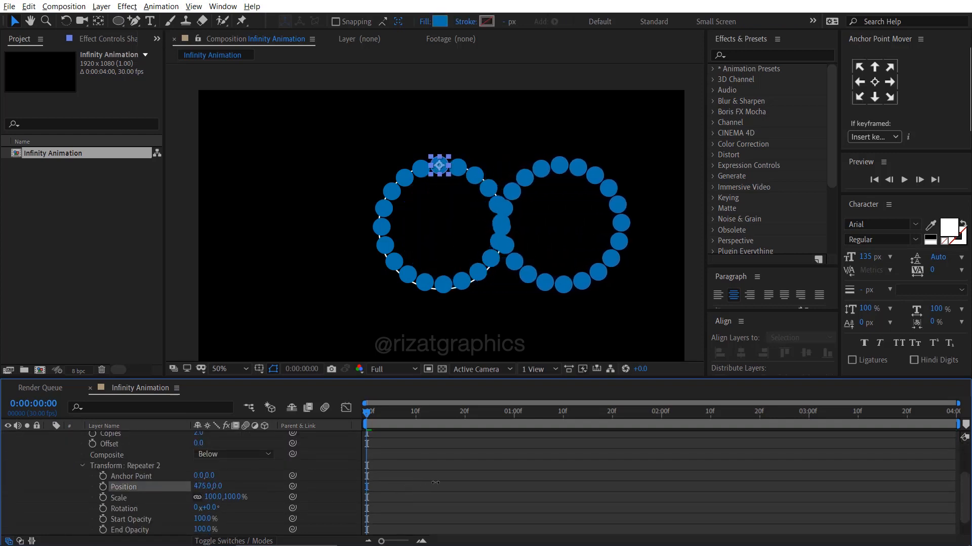
click(800, 337)
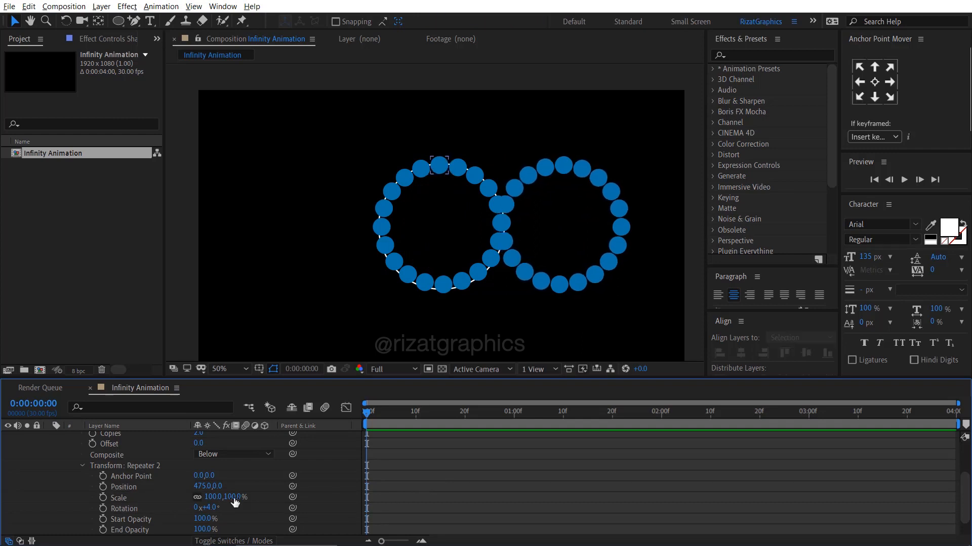
click(122, 487)
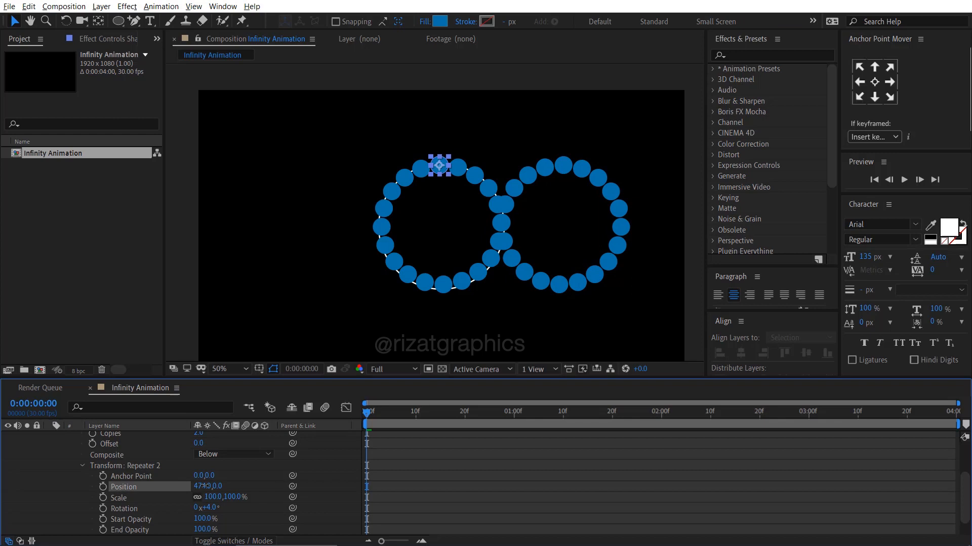
click(799, 337)
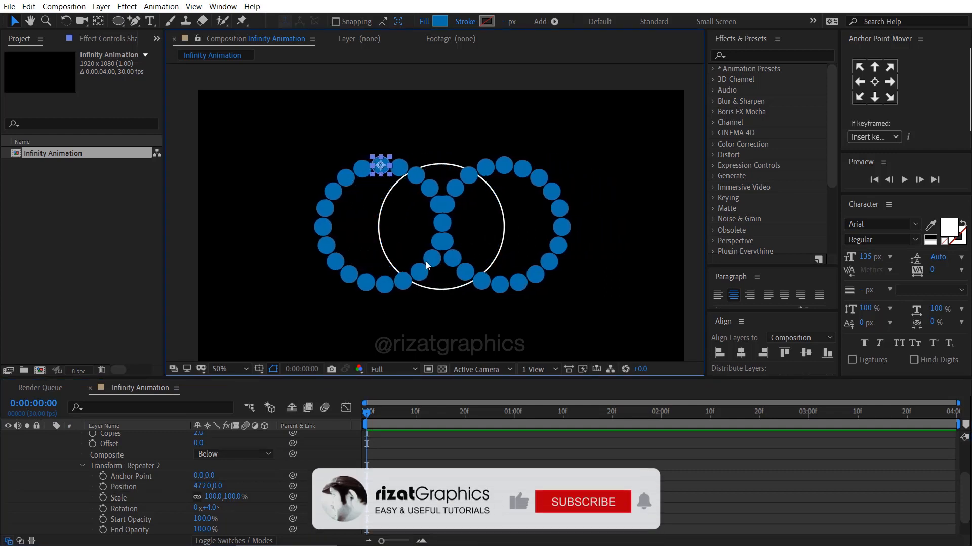
click(221, 369)
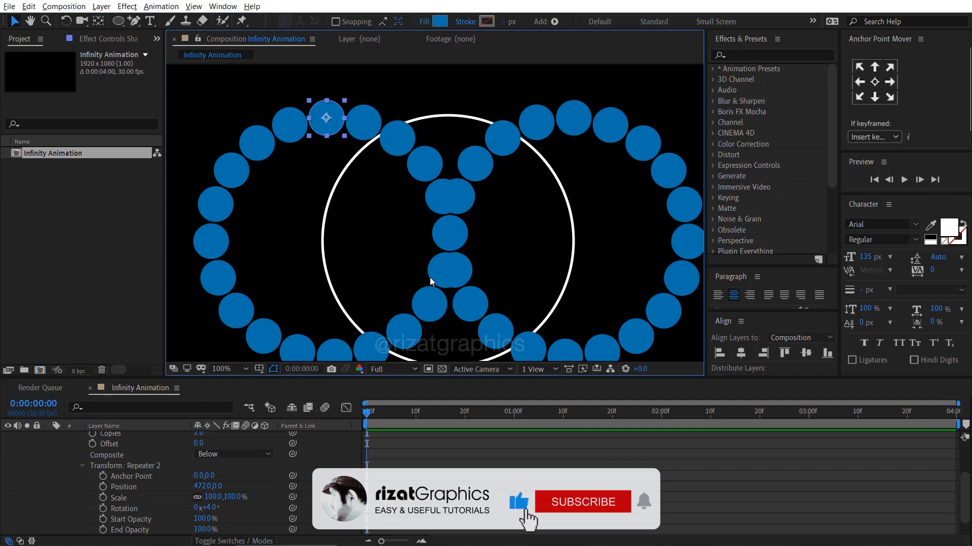
click(582, 502)
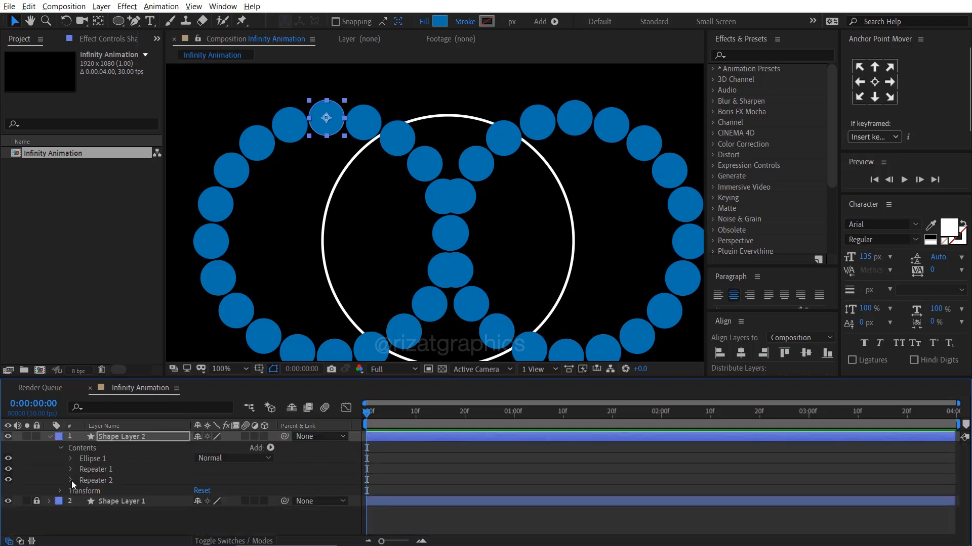
Delete Shape Layer 1, rename the dot layer 'Infinity Shape', and duplicate it.
click(49, 436)
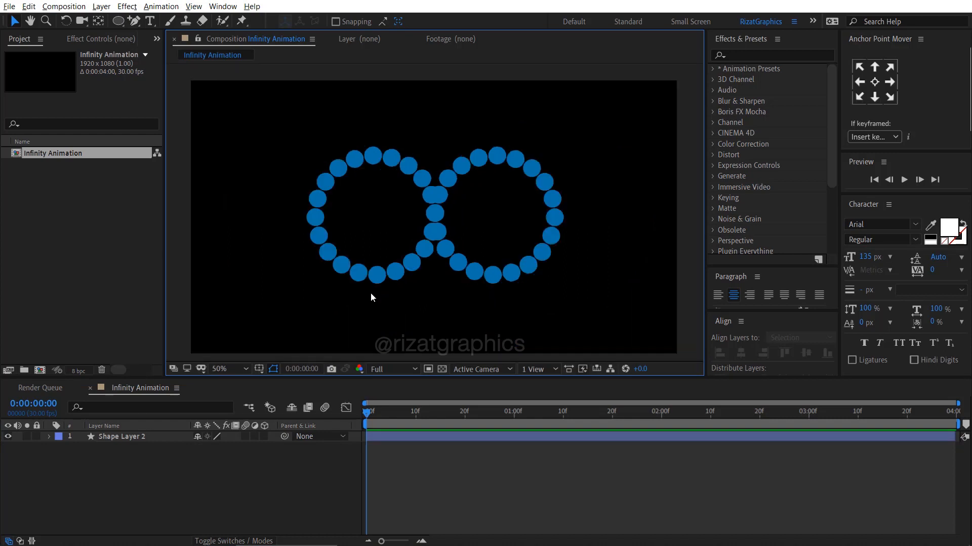
double_click(122, 436)
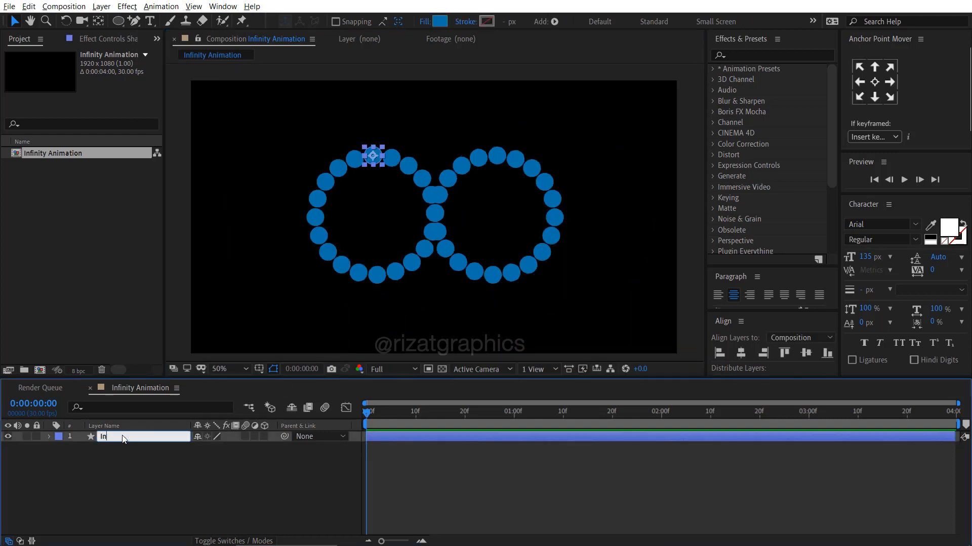
text(Infinity Shape)
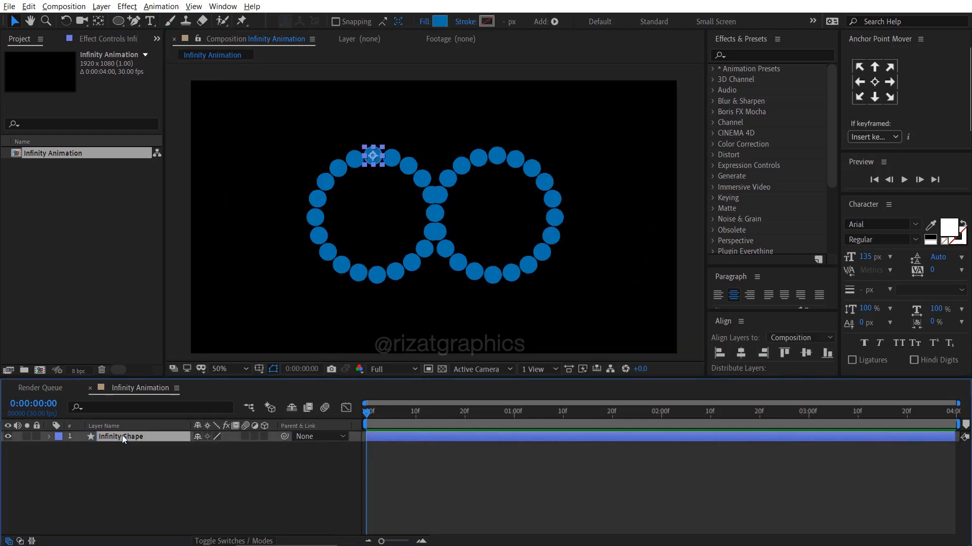
key(ctrl)
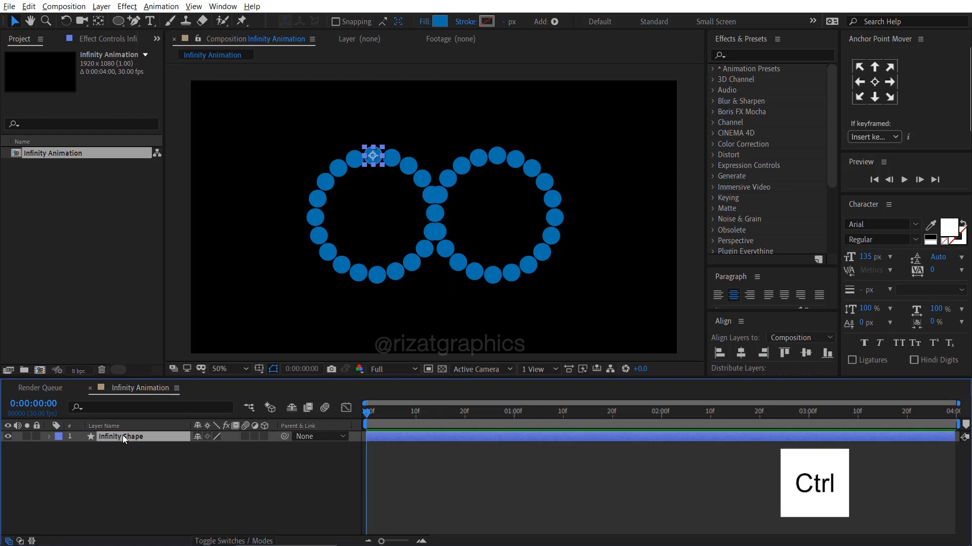
key(ctrl+d)
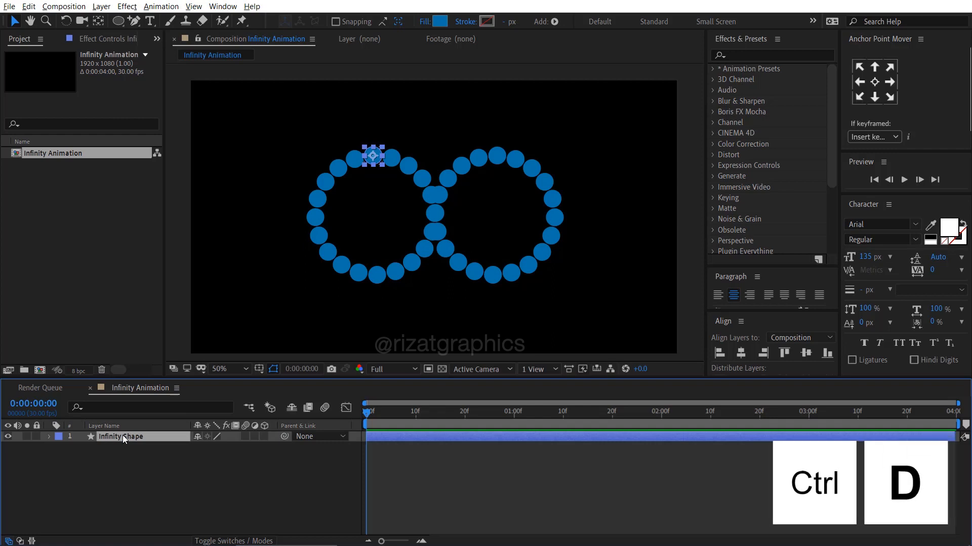
key(ctrl+d)
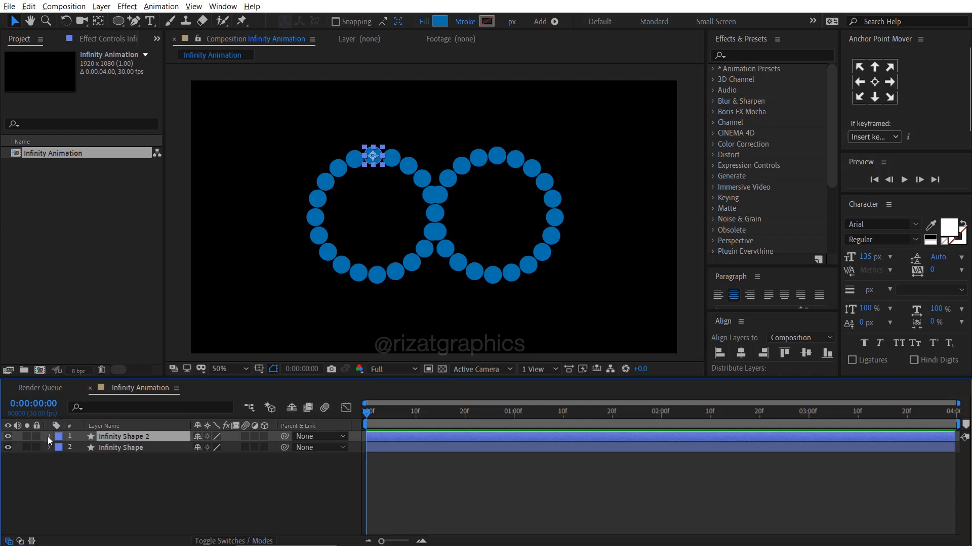
Strip the duplicate's repeaters, fill it white, add a Scale keyframe, and rename it 'Circle'.
click(49, 436)
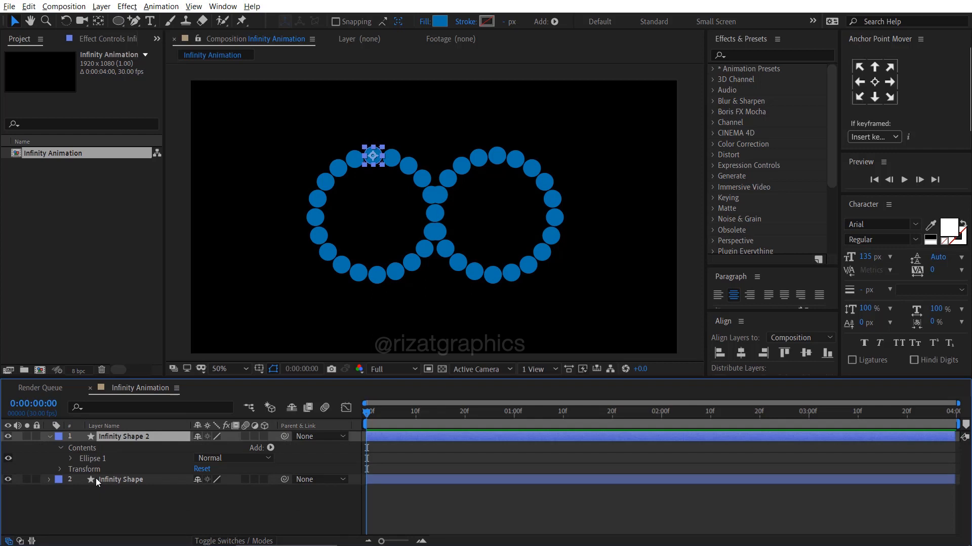
click(439, 21)
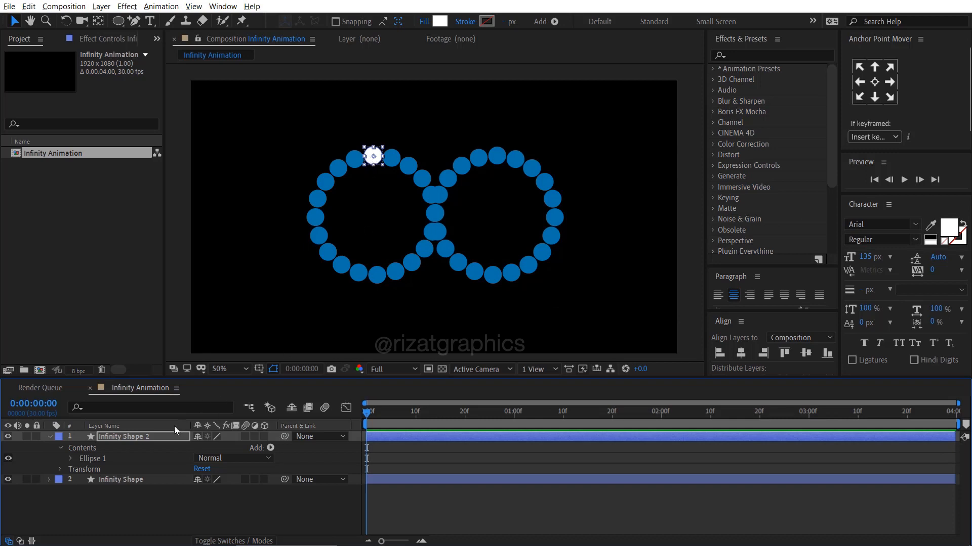
key(s)
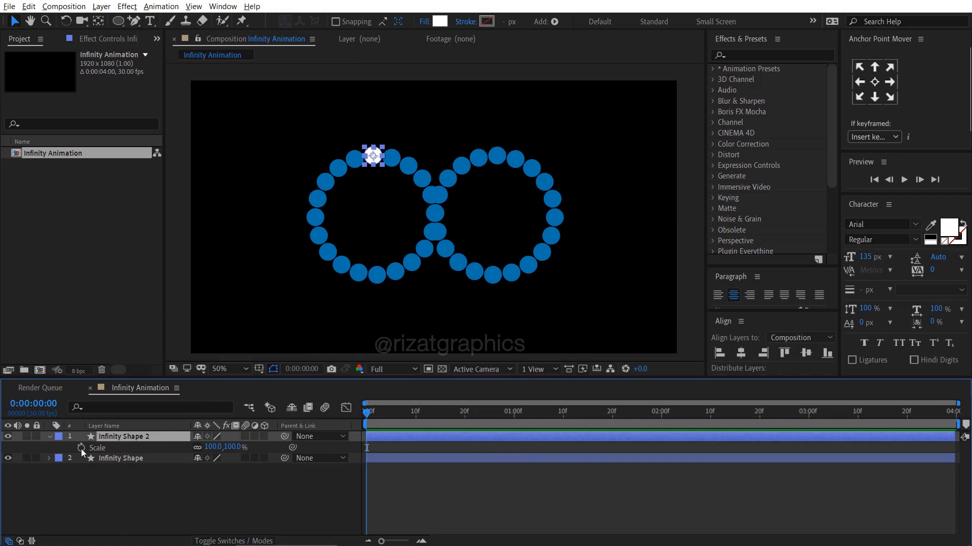
click(80, 447)
text(Circle)
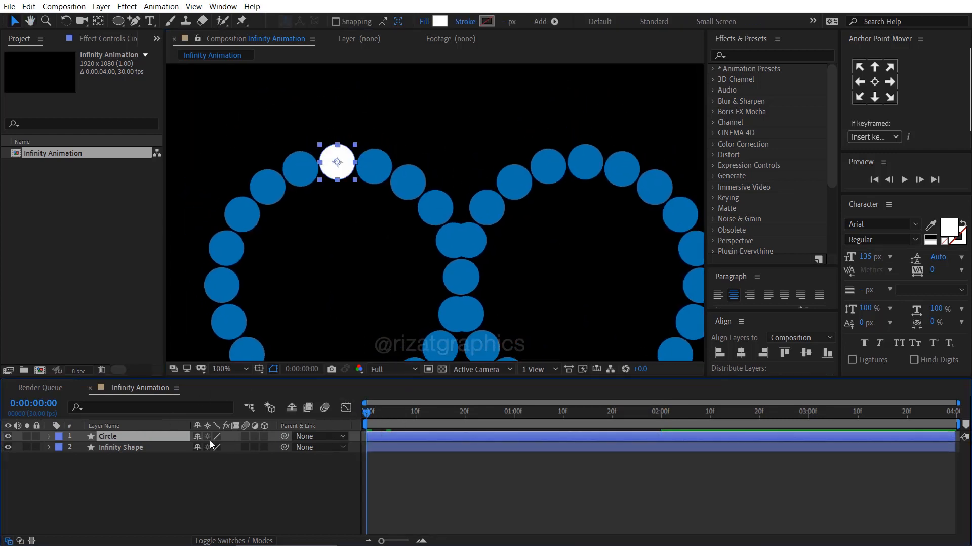
Duplicate Circle repeatedly, offsetting each copy one frame later onto the next blue dot.
key(ctrl+d)
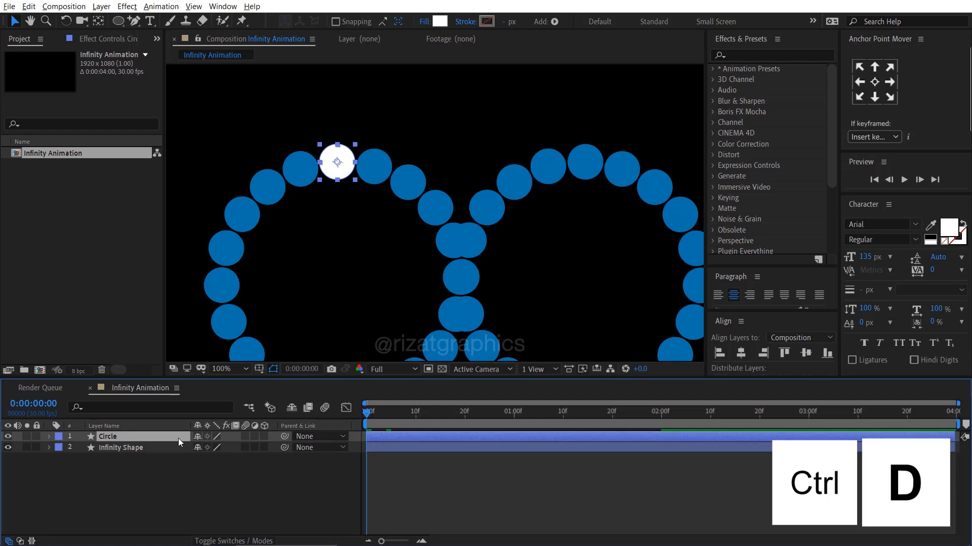
key(ctrl+d)
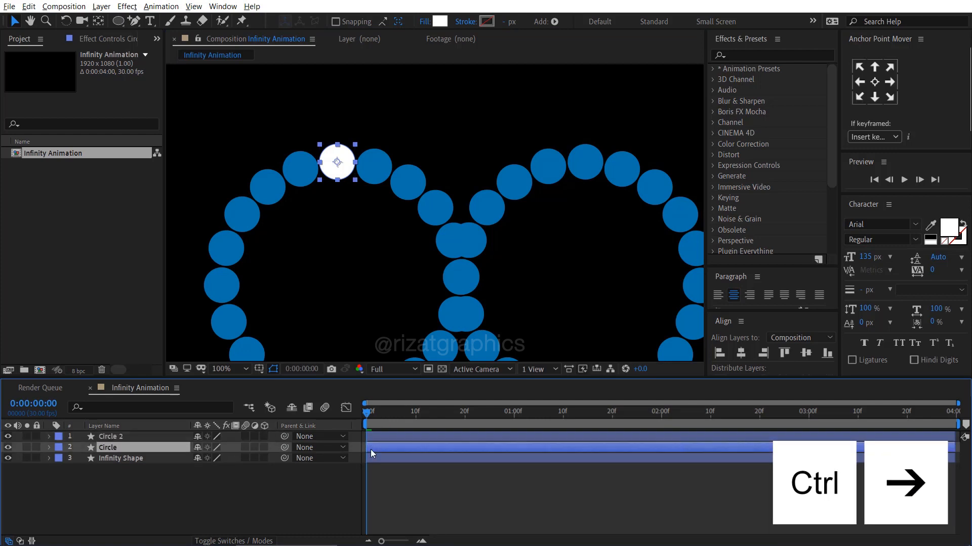
key(ctrl+right)
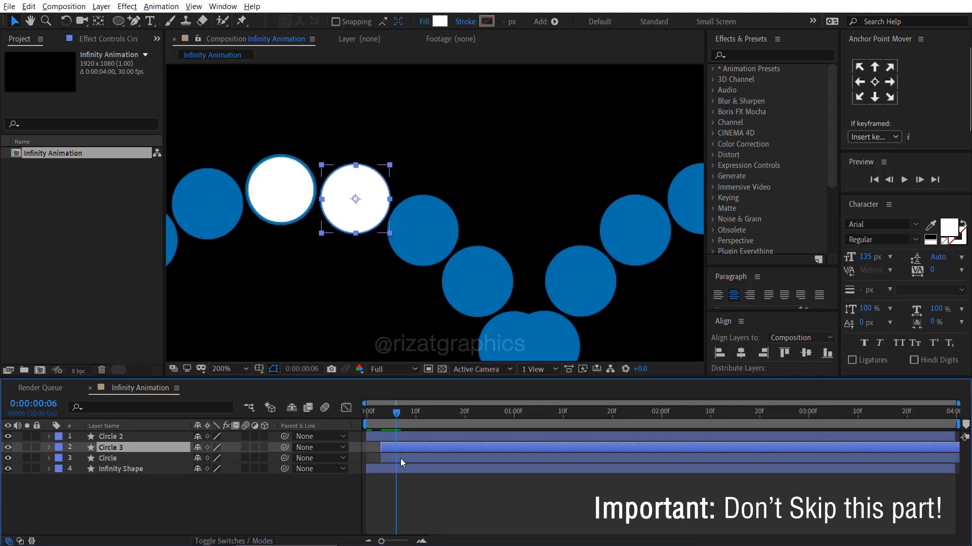
click(107, 458)
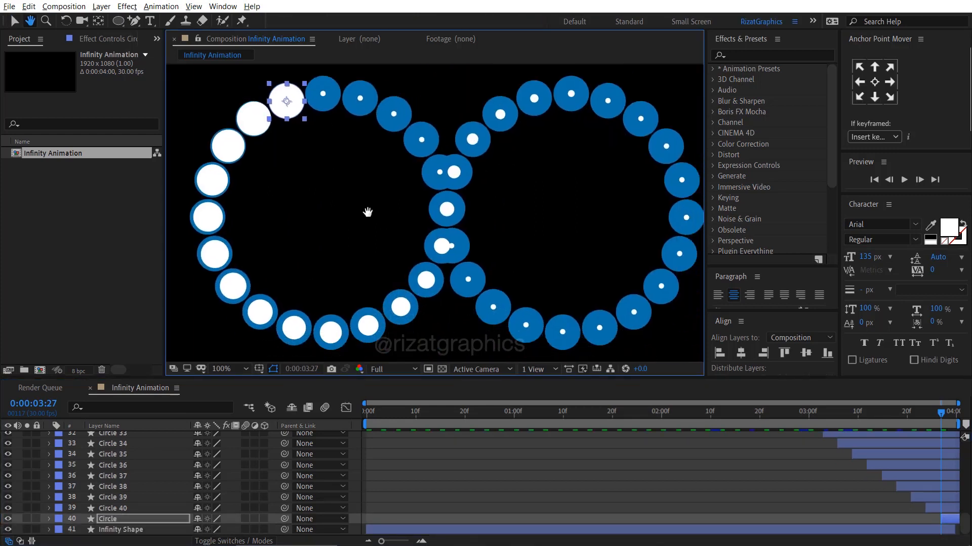
click(222, 369)
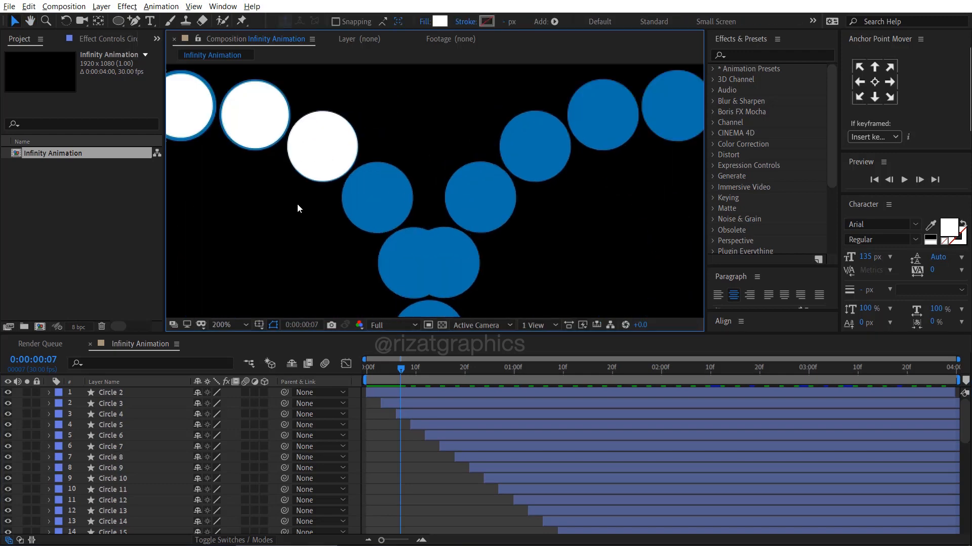
click(320, 138)
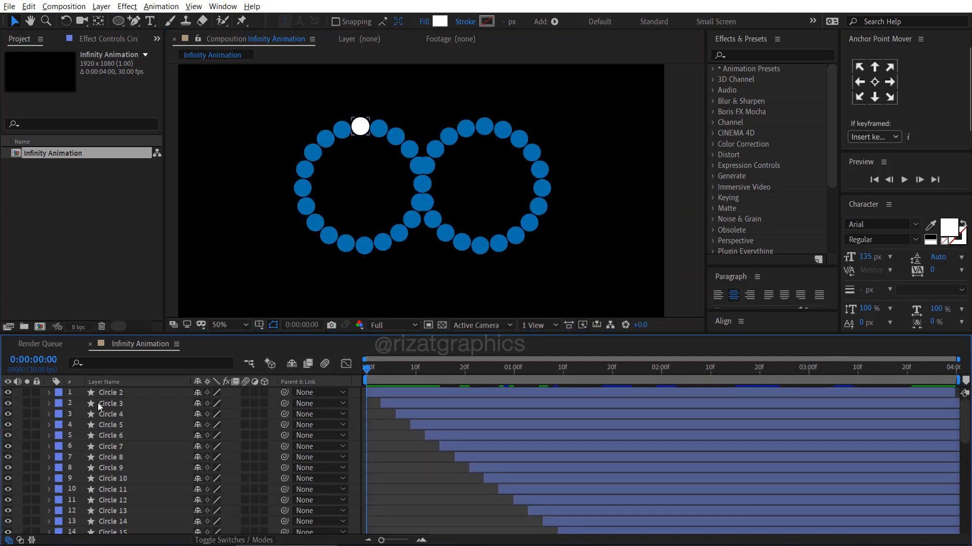
Turn off the Infinity Shape layer's visibility to preview only the white dot trail.
scroll(down, 3)
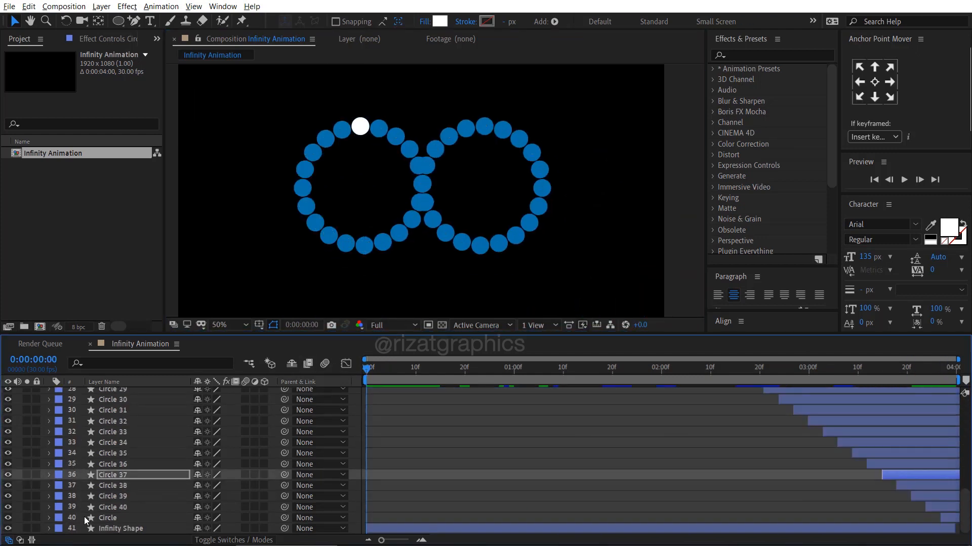
click(108, 518)
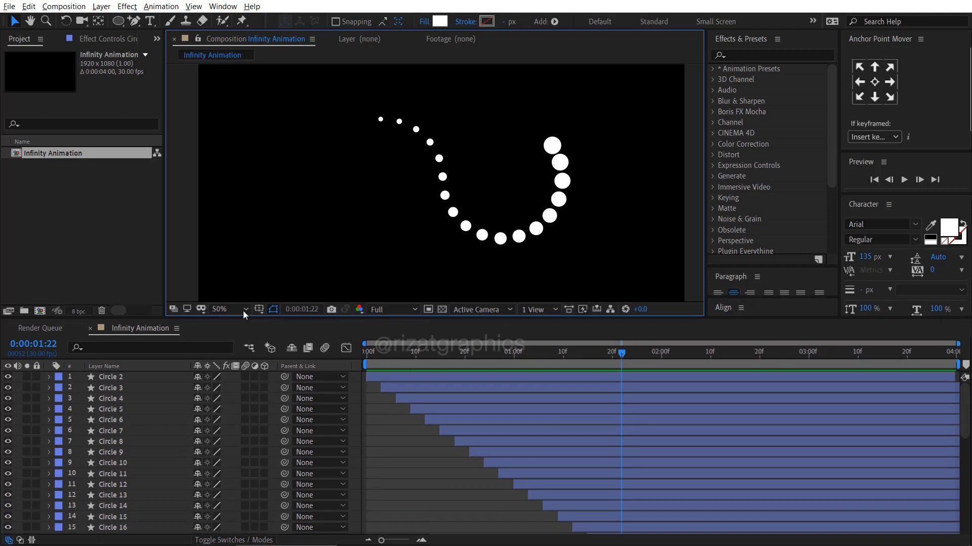
Set the Infinity Animation composition duration to 0:00:08:00 in Composition Settings.
right_click(53, 153)
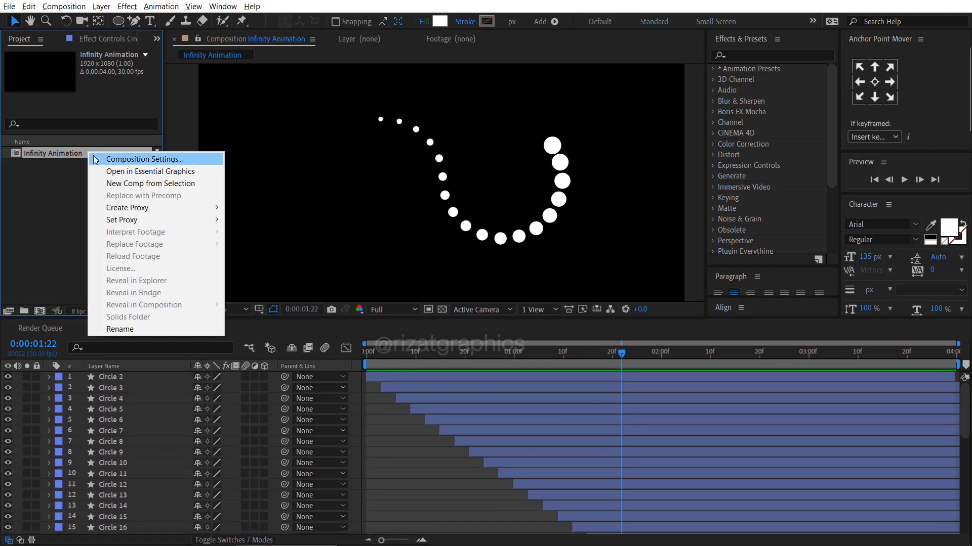
click(144, 158)
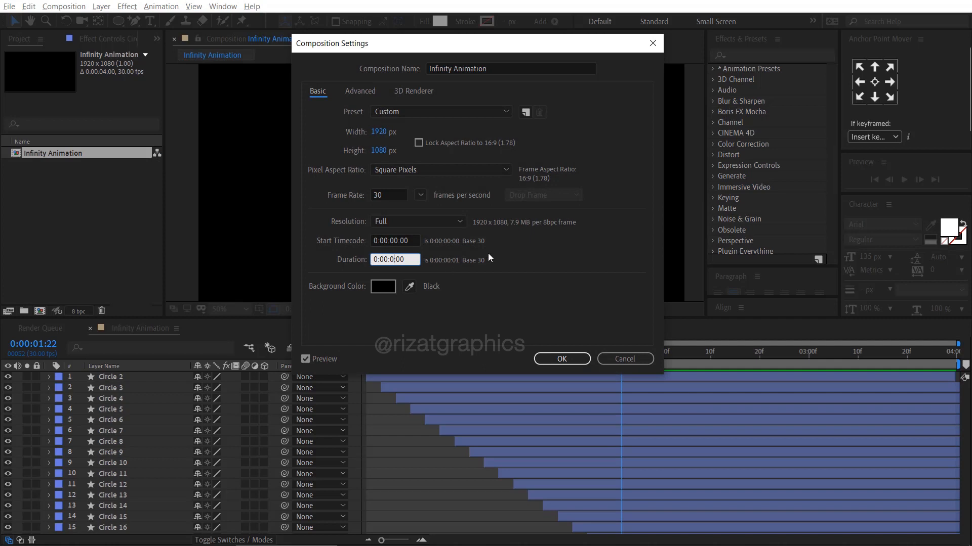
click(561, 358)
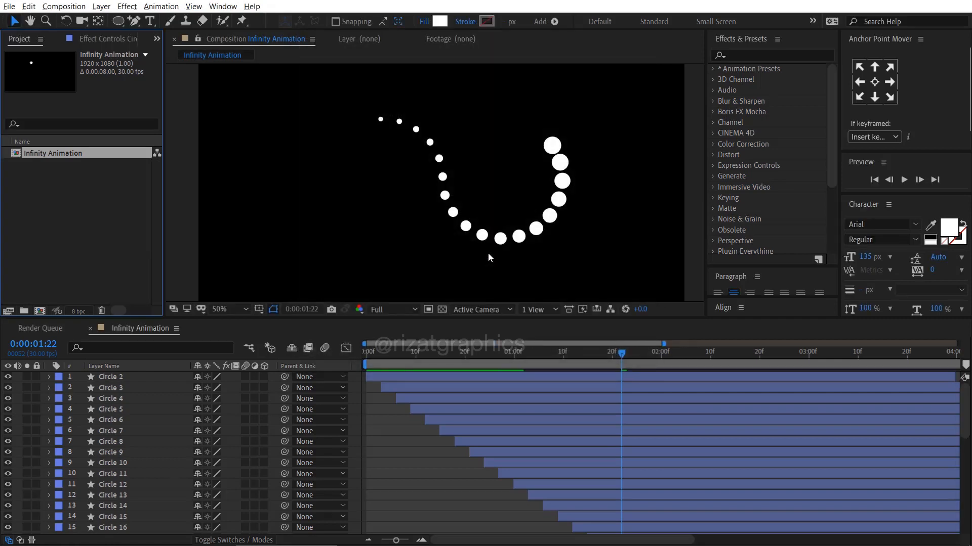
scroll(down, 3)
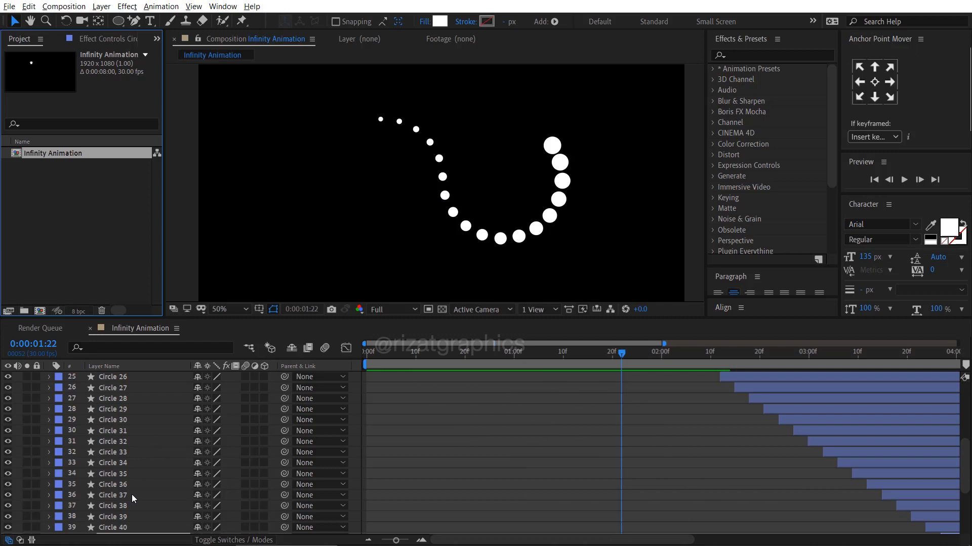
scroll(down, 3)
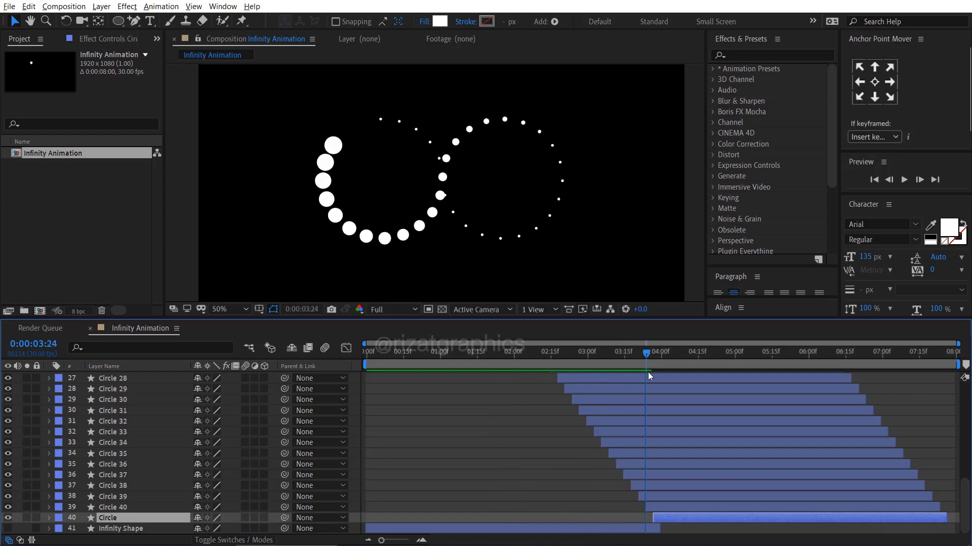
Trim the Infinity Animation comp to its 4–8 second work area, leaving 4 seconds.
click(659, 351)
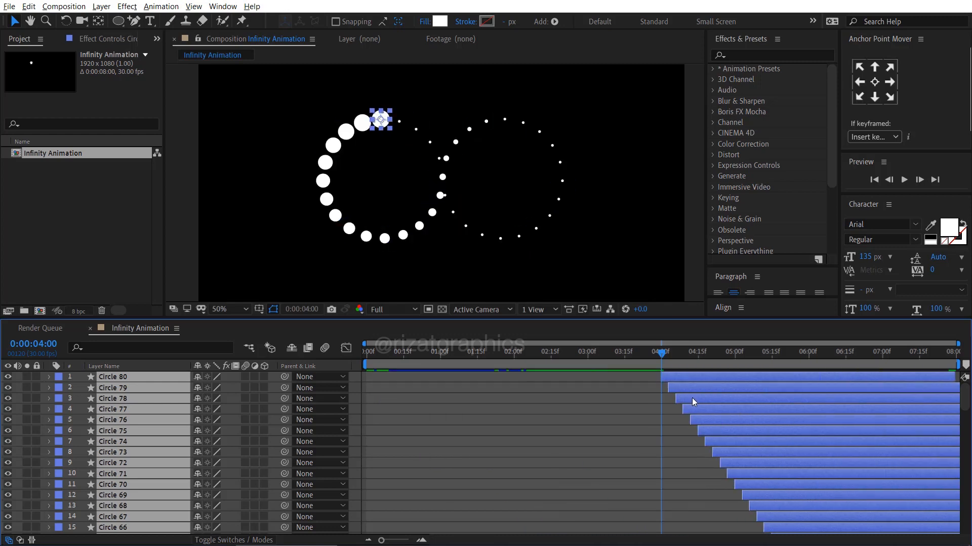
scroll(down, 3)
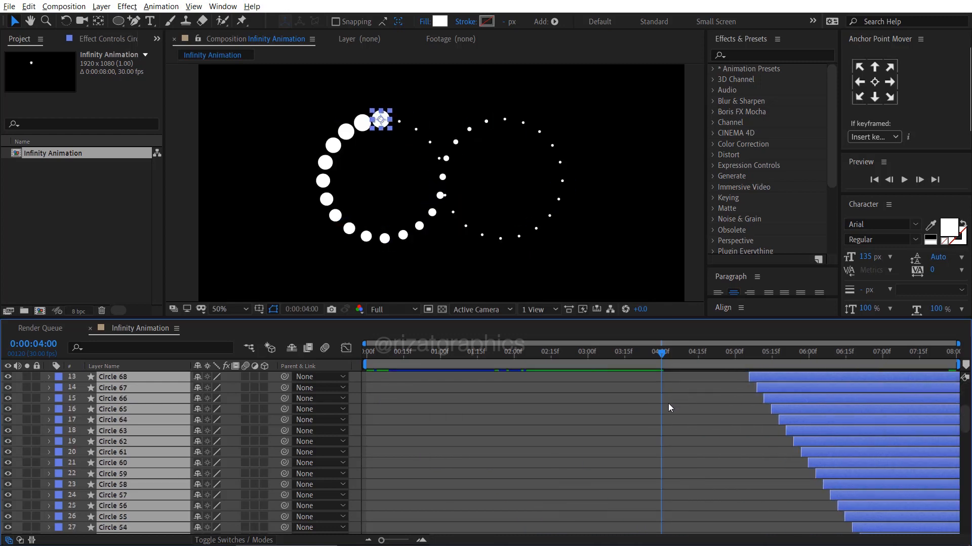
scroll(down, 3)
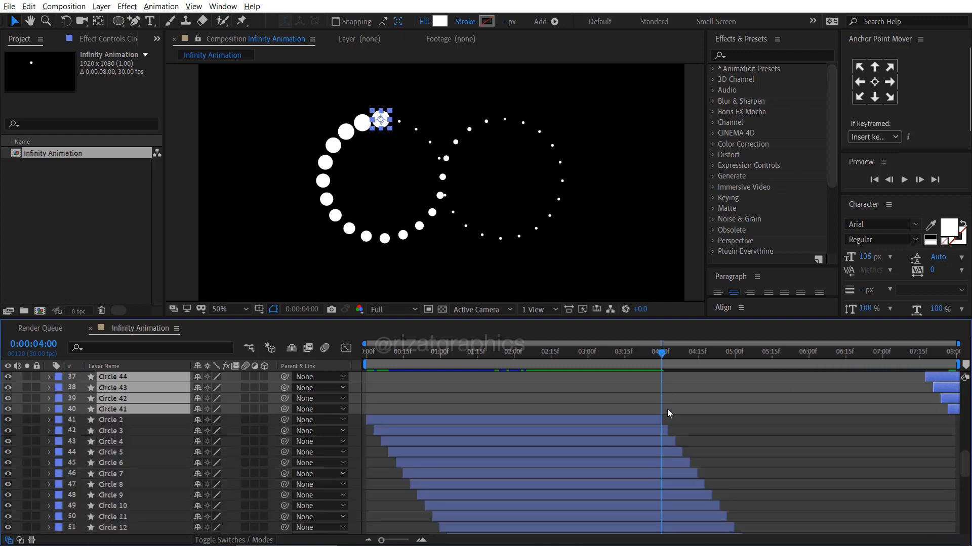
scroll(up, 3)
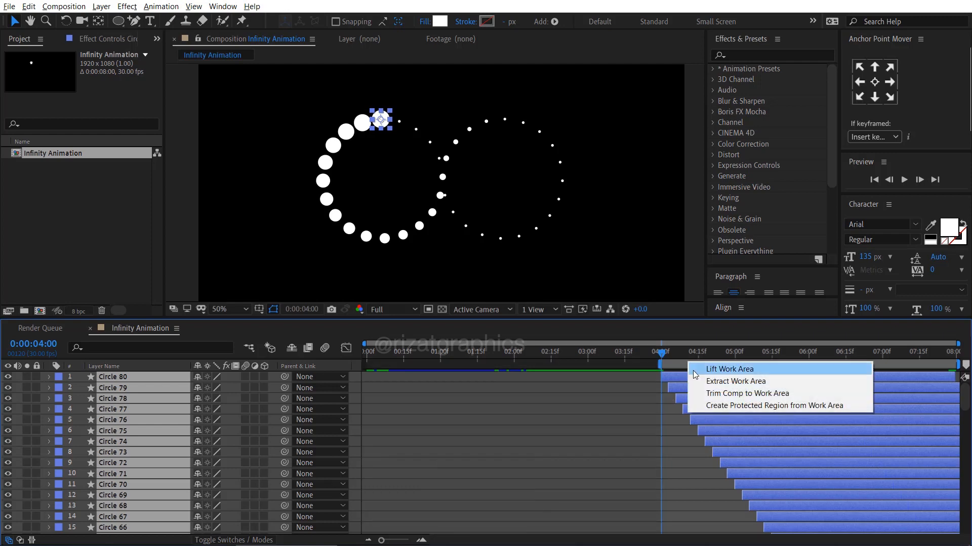
click(747, 393)
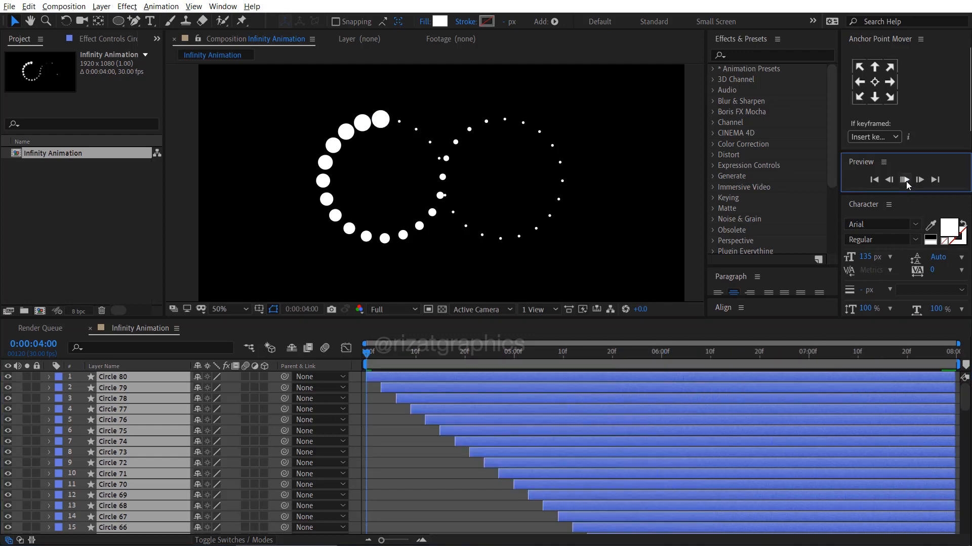
click(905, 180)
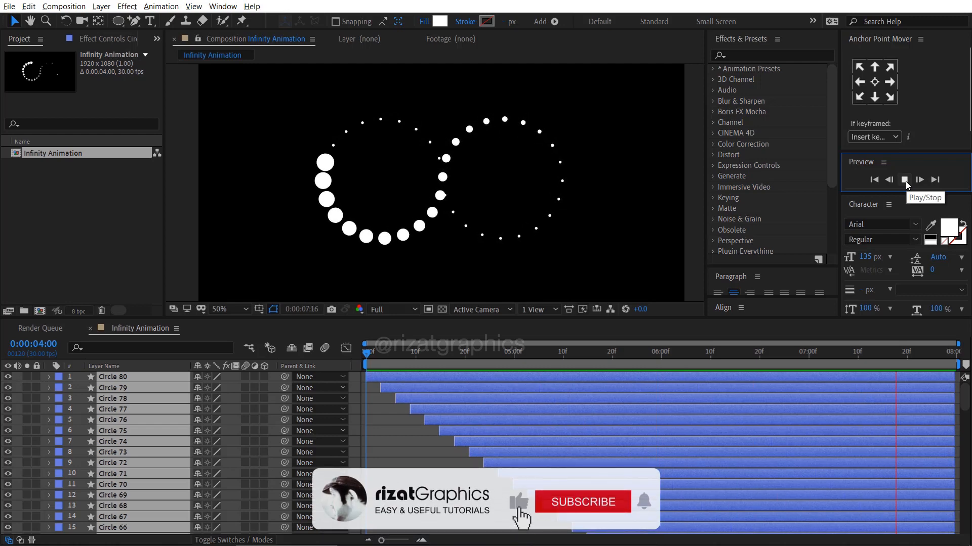
click(905, 180)
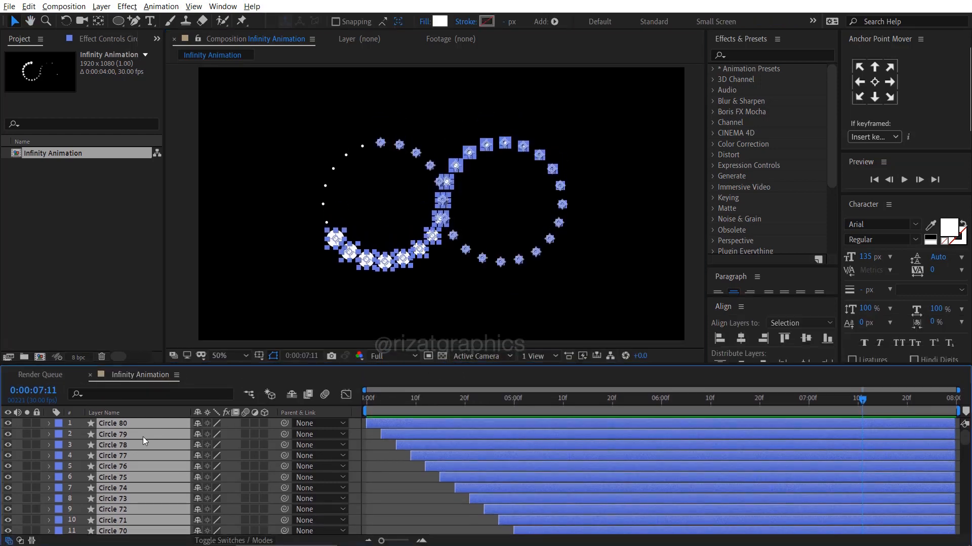
scroll(down, 3)
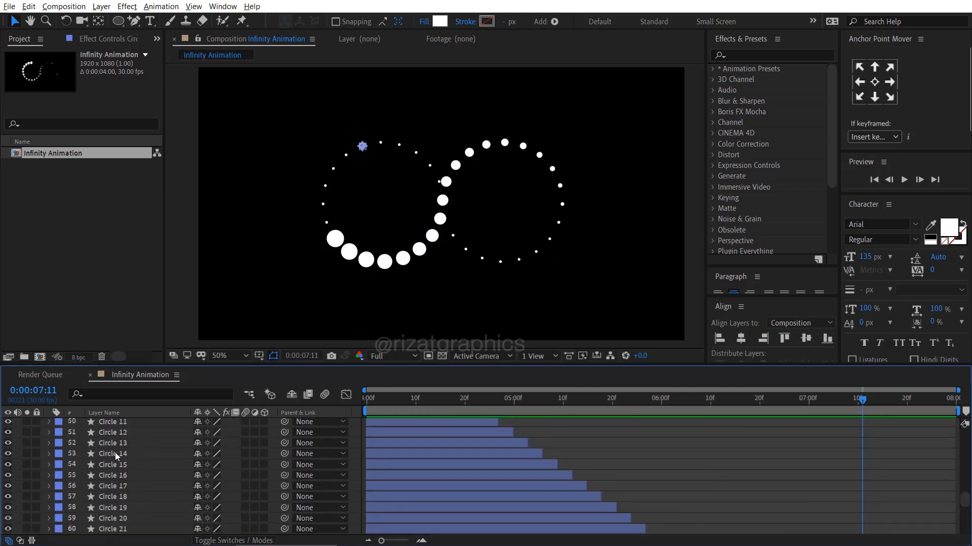
scroll(up, 3)
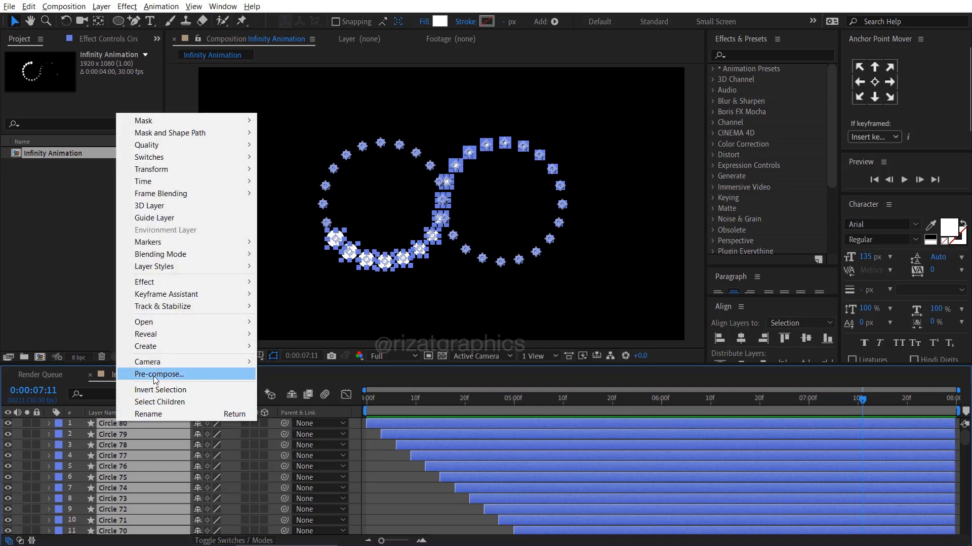
Pre-compose all the Circle layers into one nested composition named Infinity.
click(159, 374)
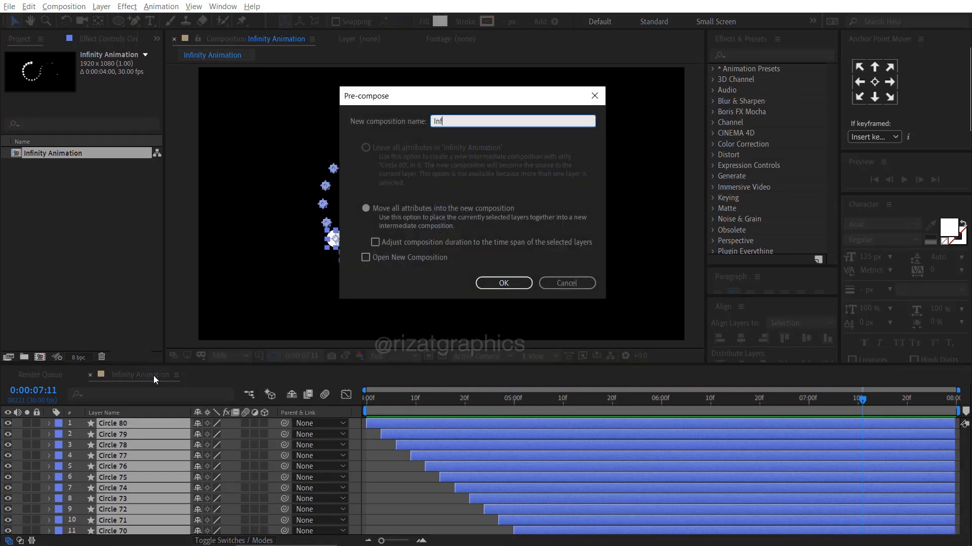
text(inity)
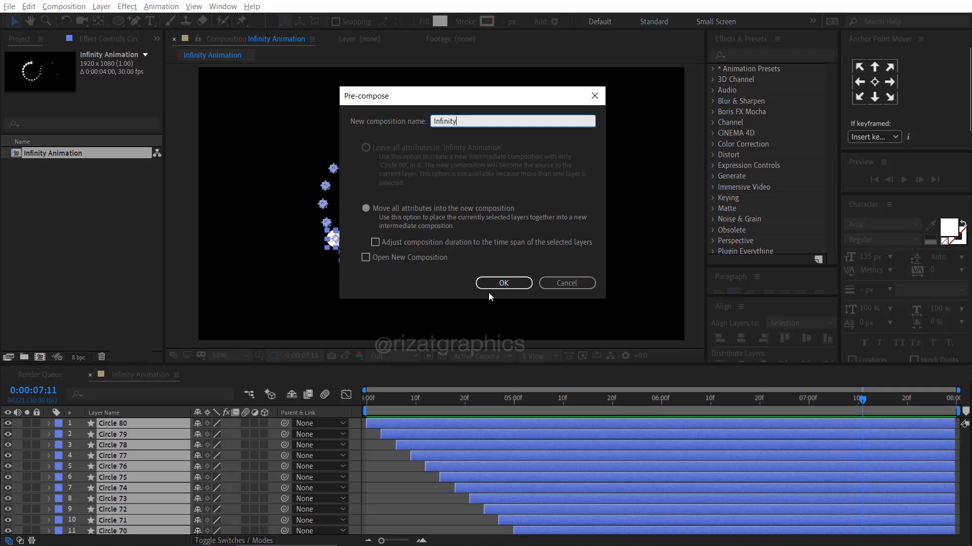
click(502, 283)
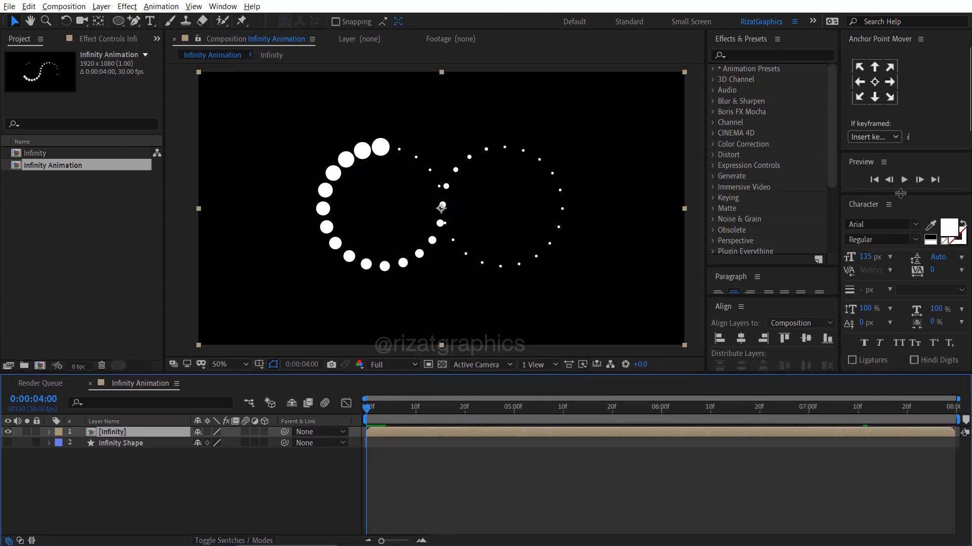
click(903, 179)
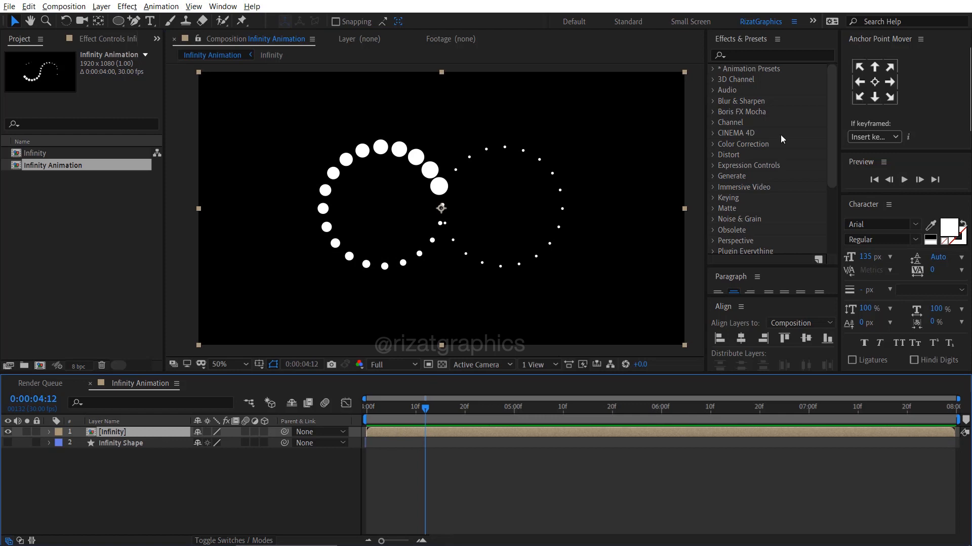
Apply Fill and Hue/Saturation to the Infinity layer, keyframing Master Hue over time.
text(fill)
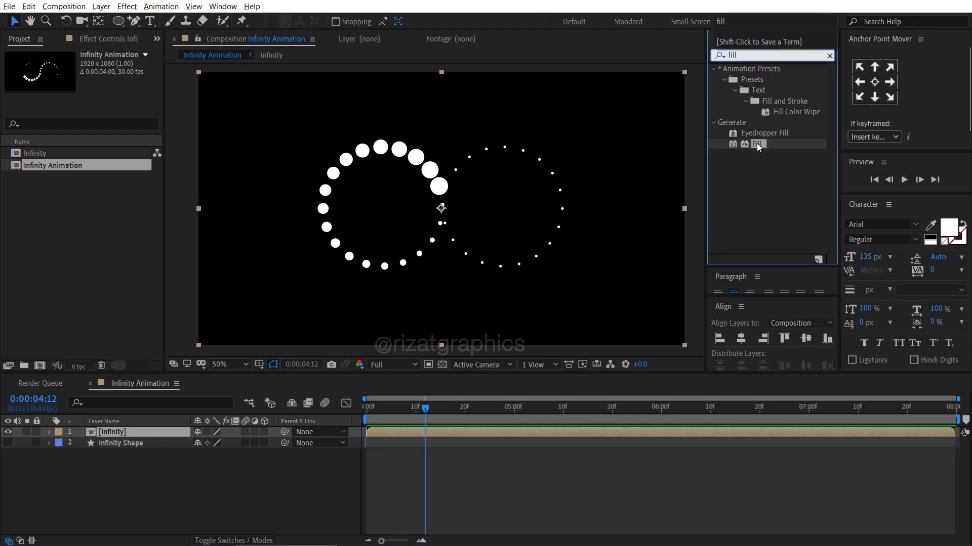
double_click(757, 144)
text(hue)
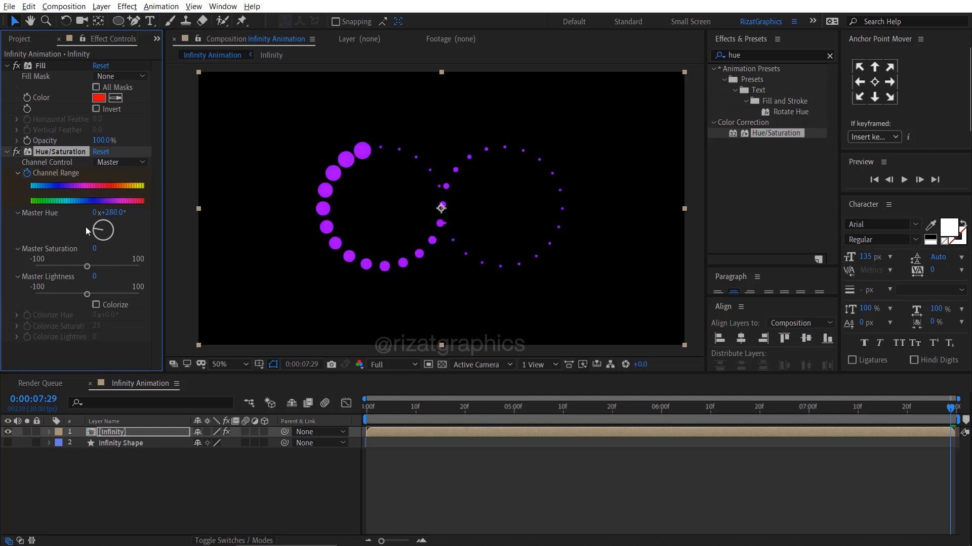
click(370, 406)
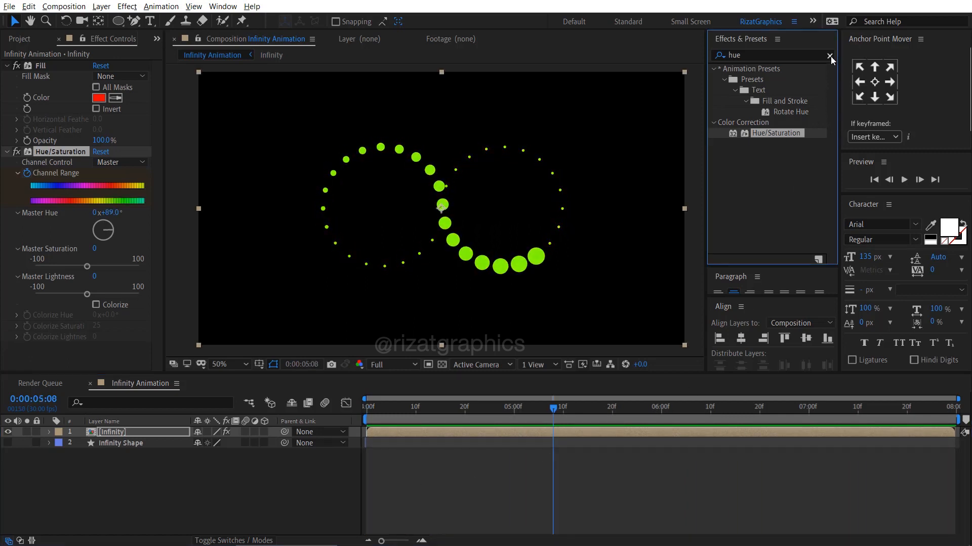
Duplicate the Infinity layer and name the copy Infinity Glow.
click(829, 55)
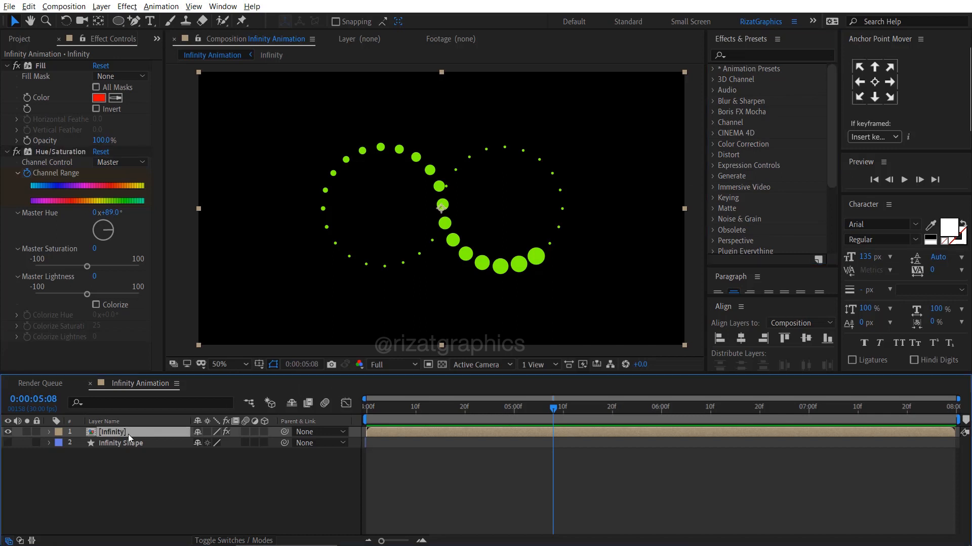
key(ctrl+d)
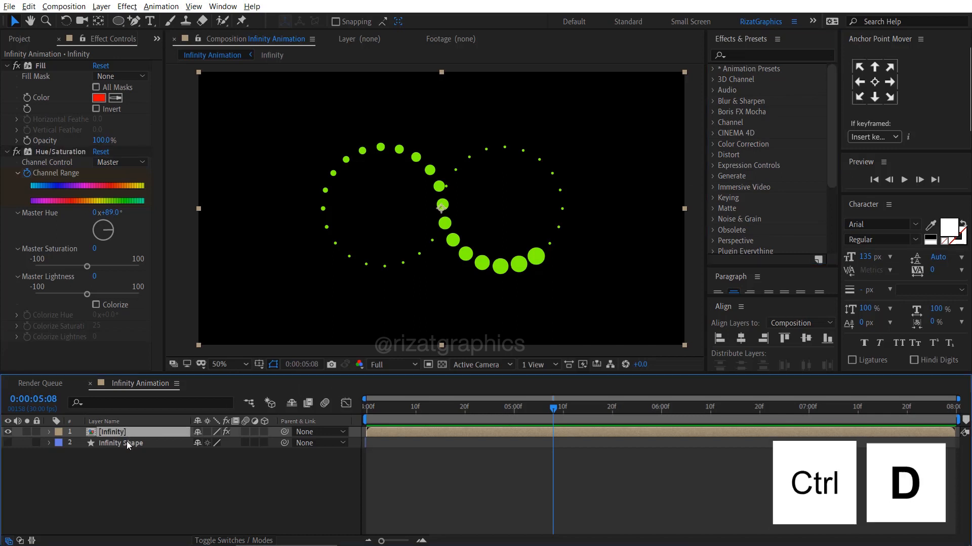
key(Ctrl+D)
text(Infinity Glow)
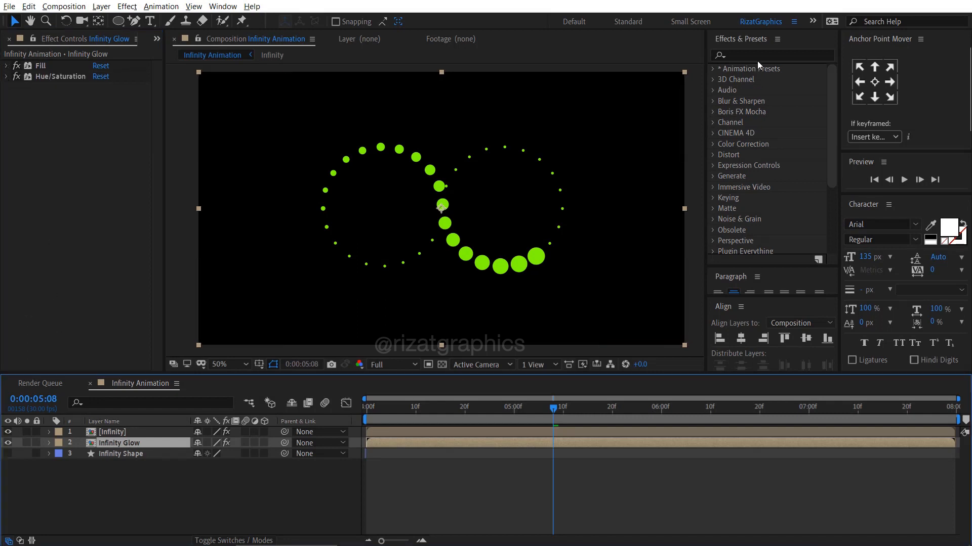
text(glow)
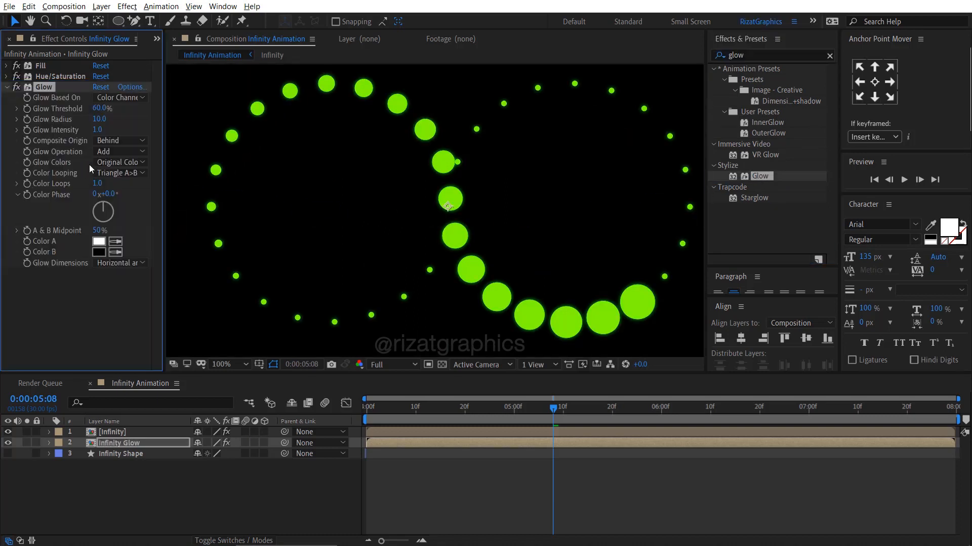
Give Infinity Glow two Glow effects with adjusted threshold and intensity values.
triple_click(101, 108)
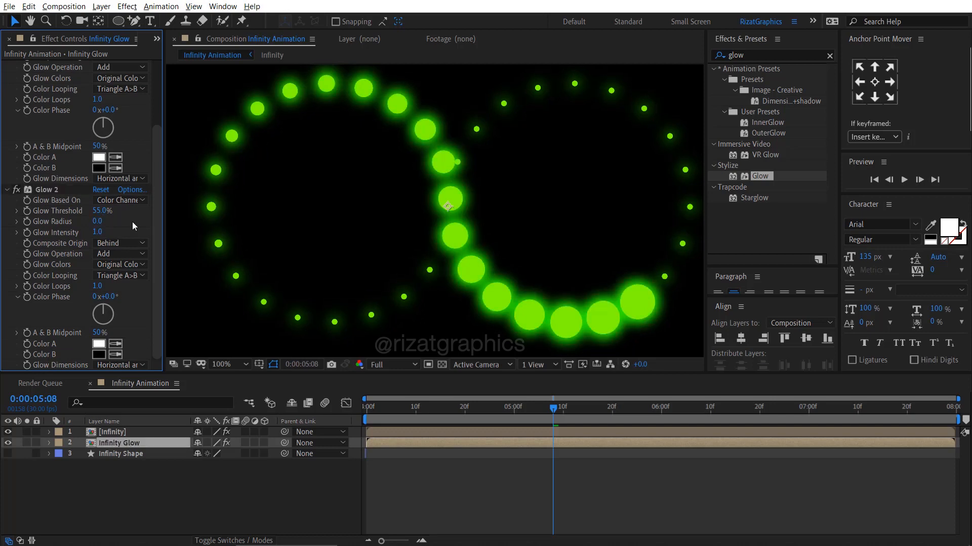
double_click(97, 232)
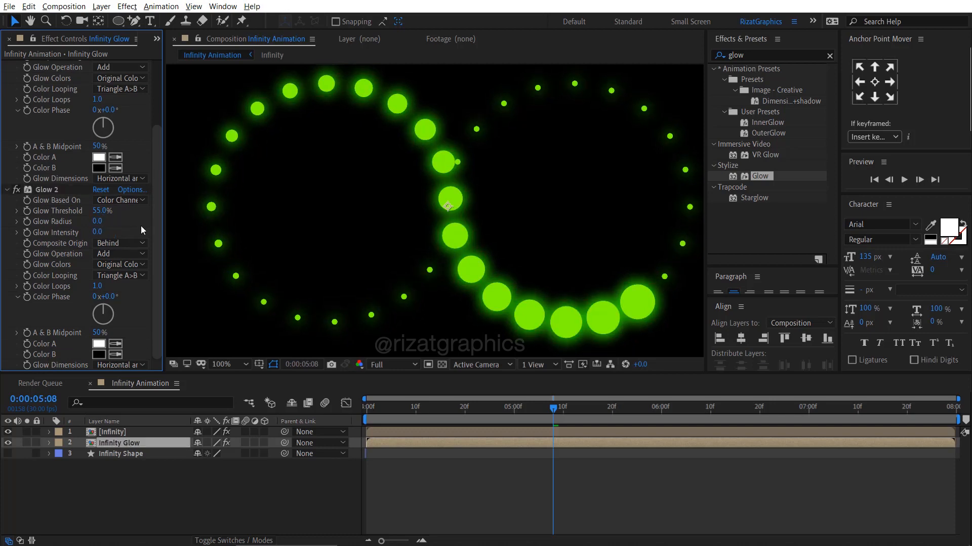
mouse_move(34, 205)
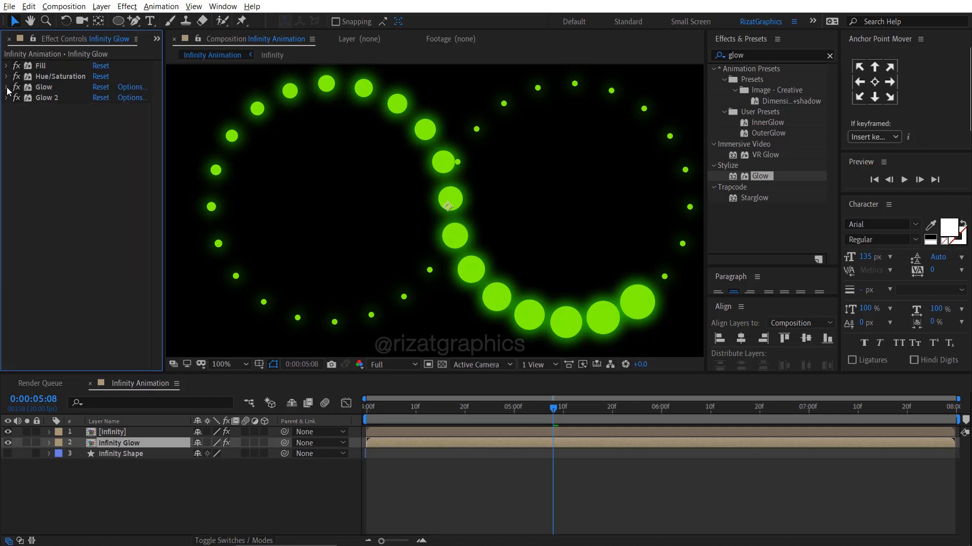
click(245, 364)
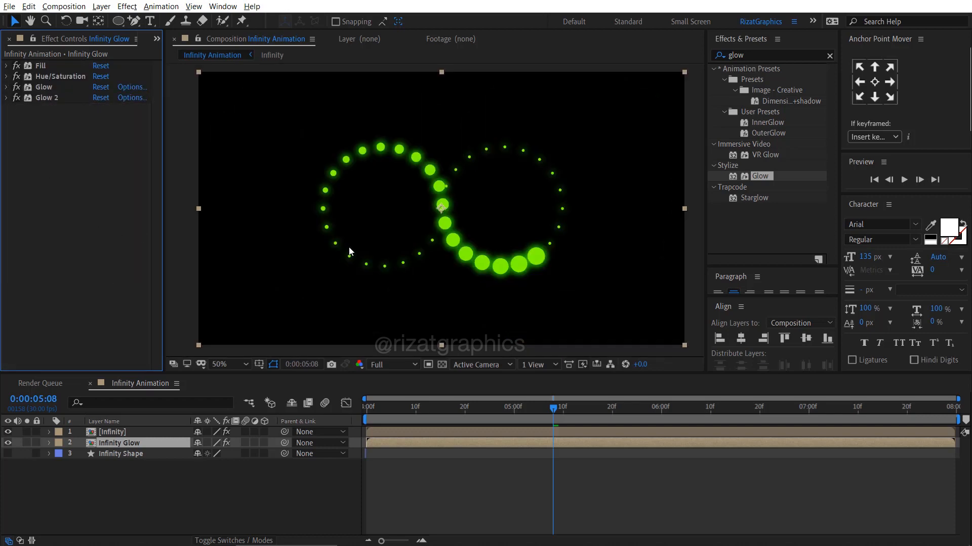
click(111, 432)
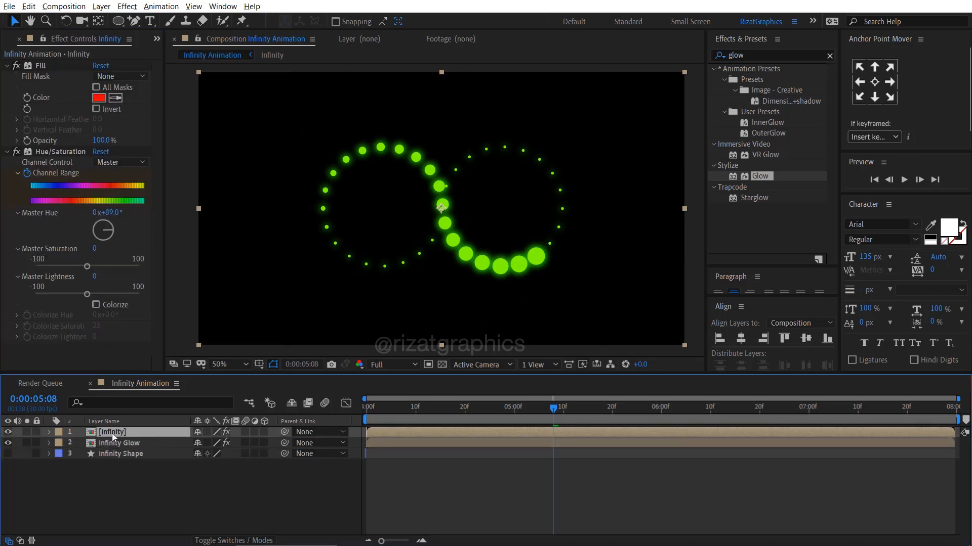
click(6, 152)
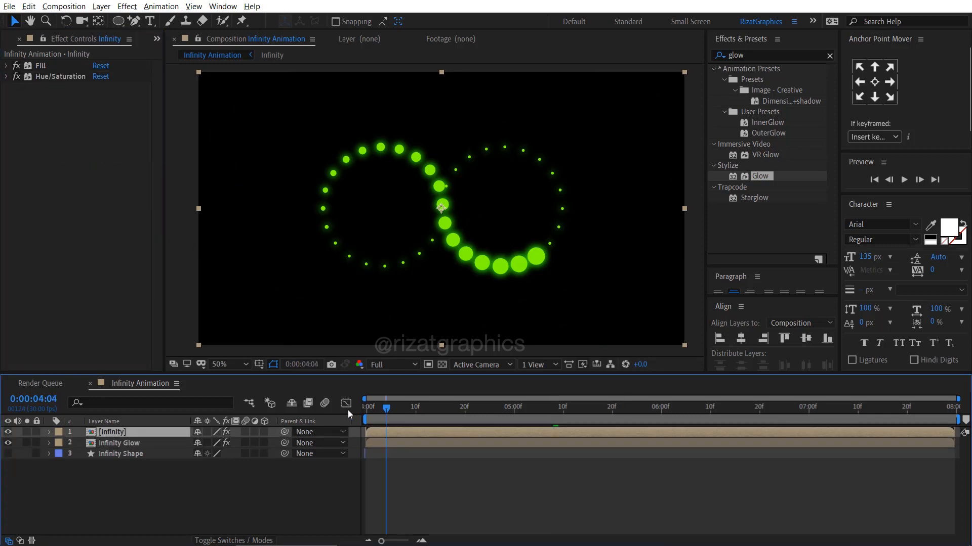
click(828, 55)
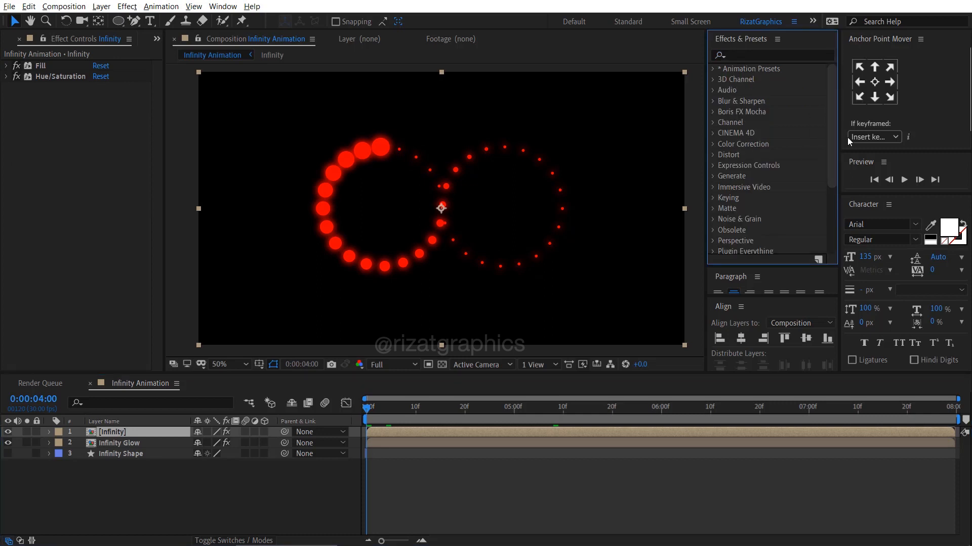
click(903, 180)
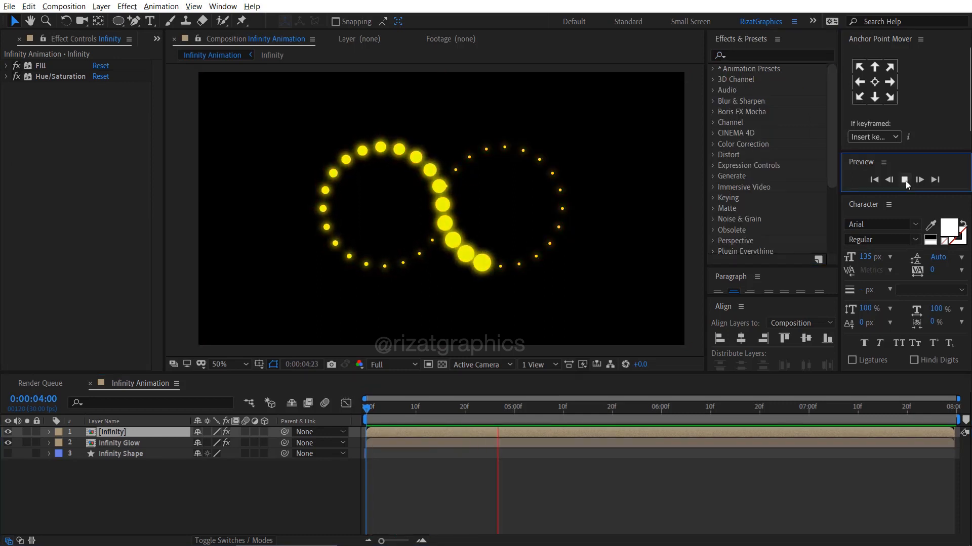
click(904, 180)
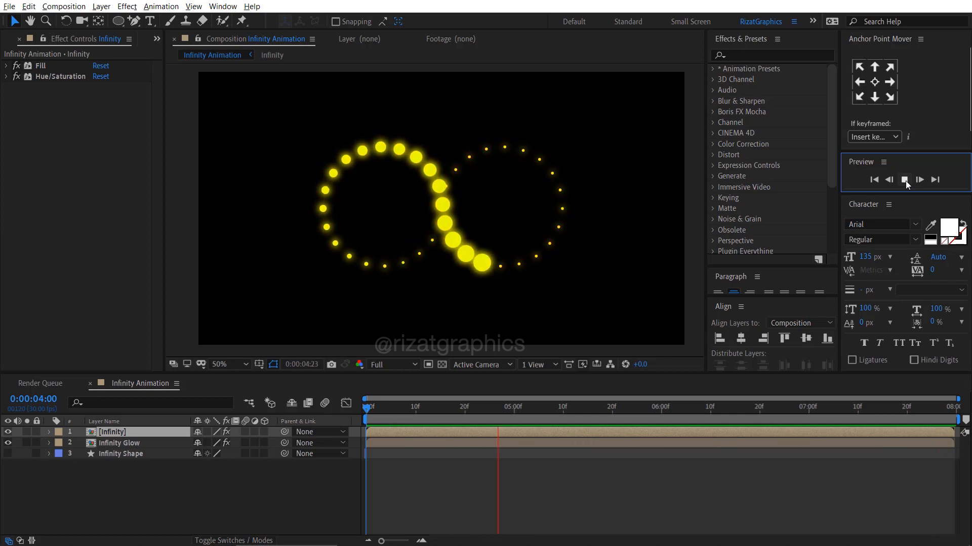
click(919, 180)
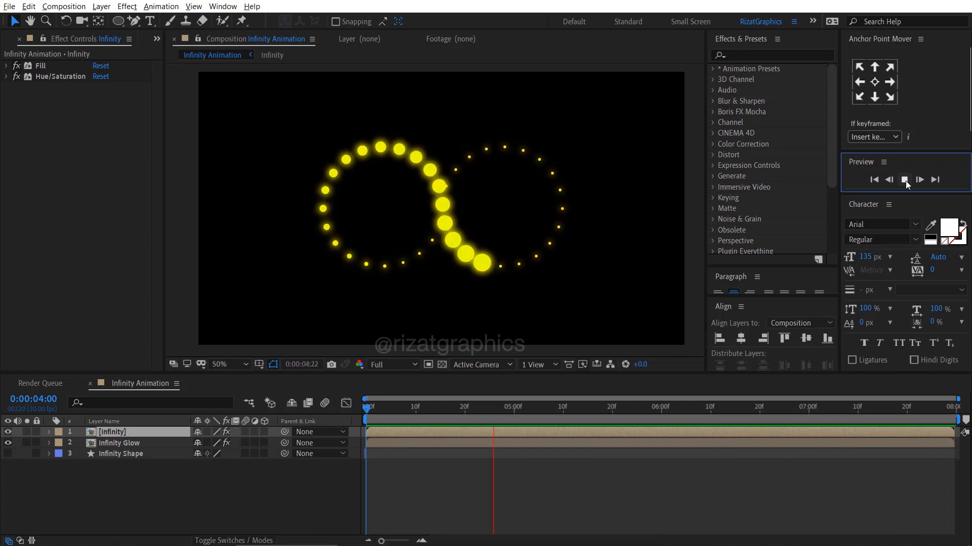
click(904, 180)
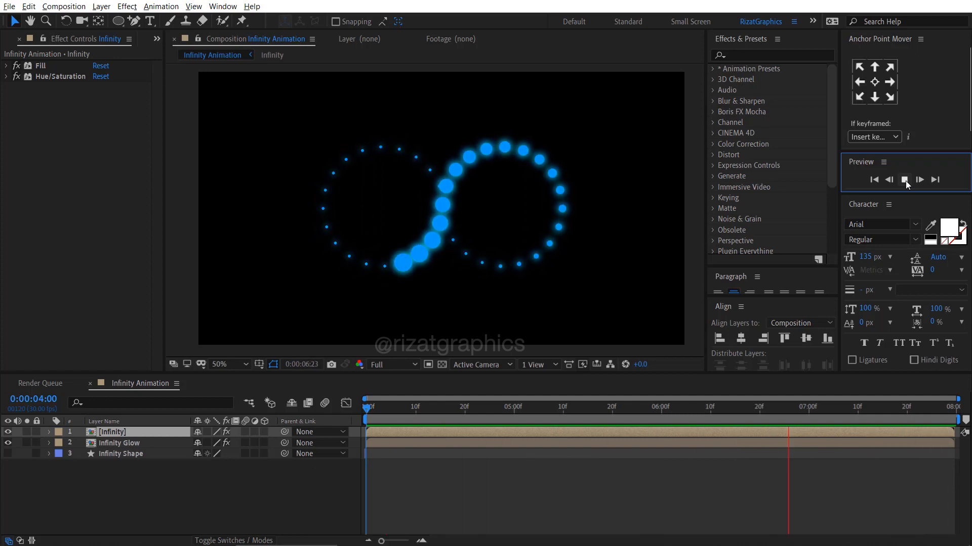
click(905, 179)
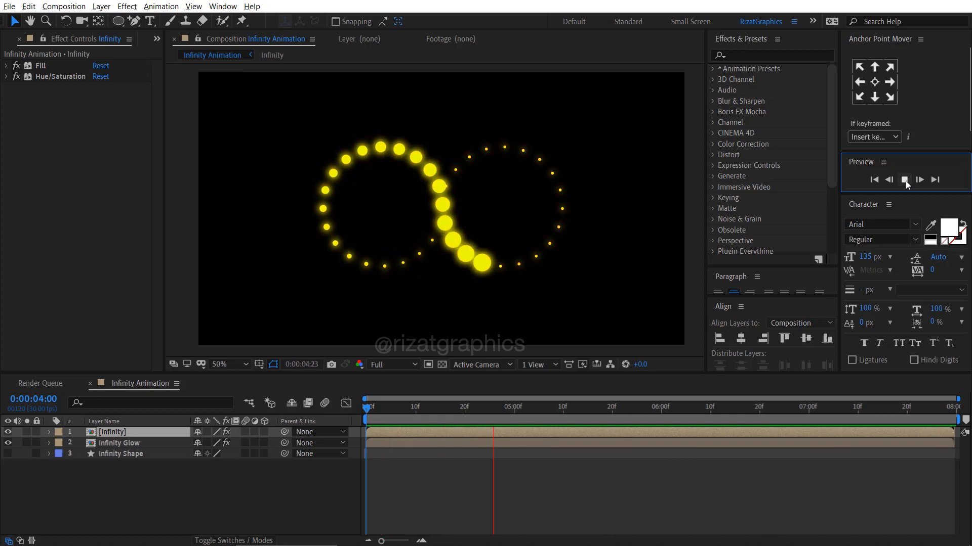